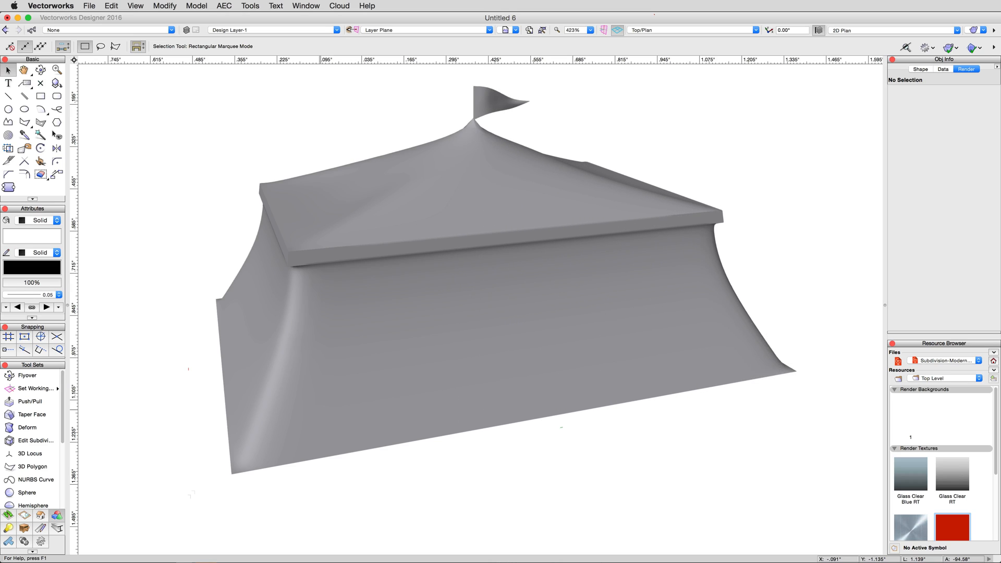
Create a new blank document.
{"action": "left_click", "coordinate": [89, 5]}
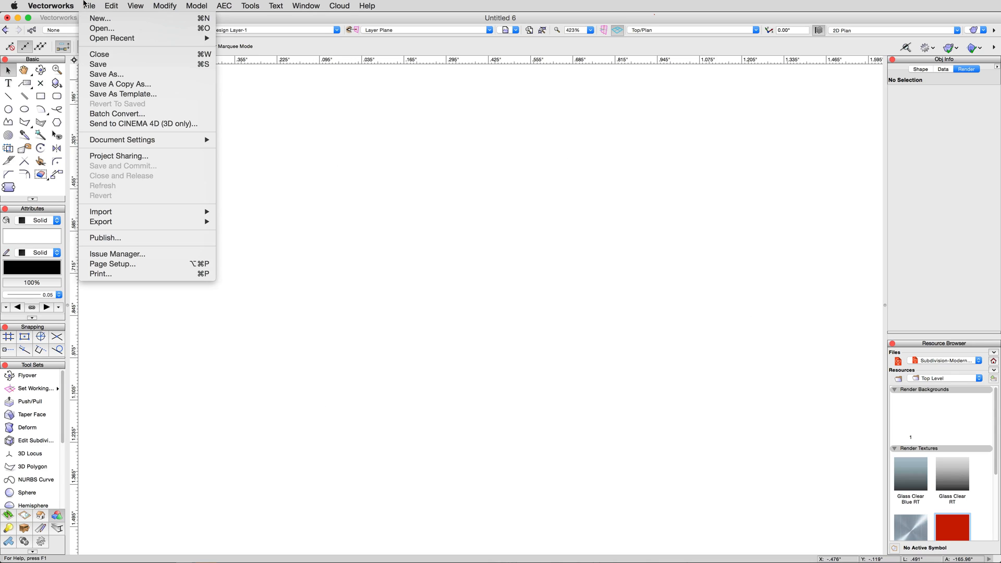
{"action": "left_click", "coordinate": [99, 18]}
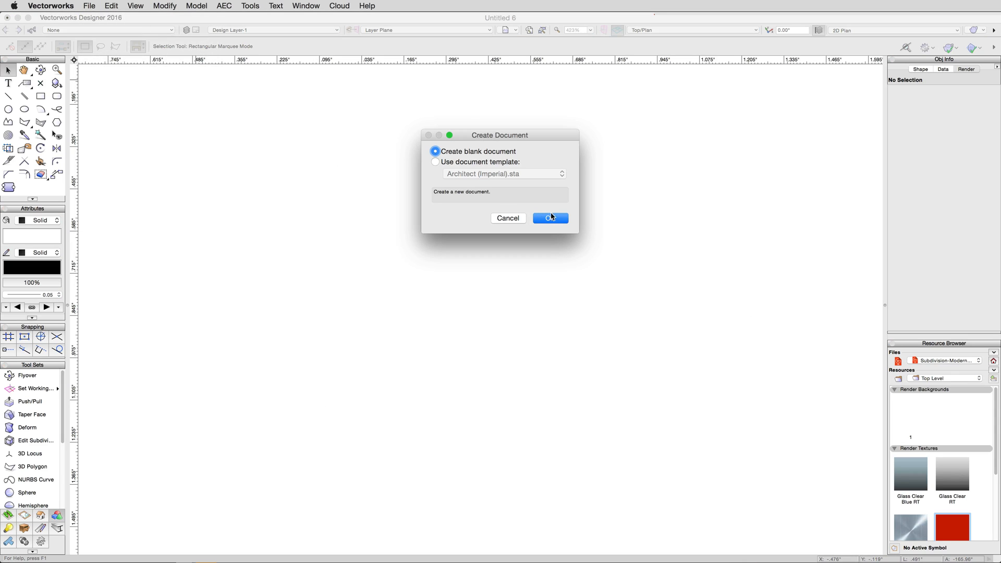
{"action": "left_click", "coordinate": [550, 218]}
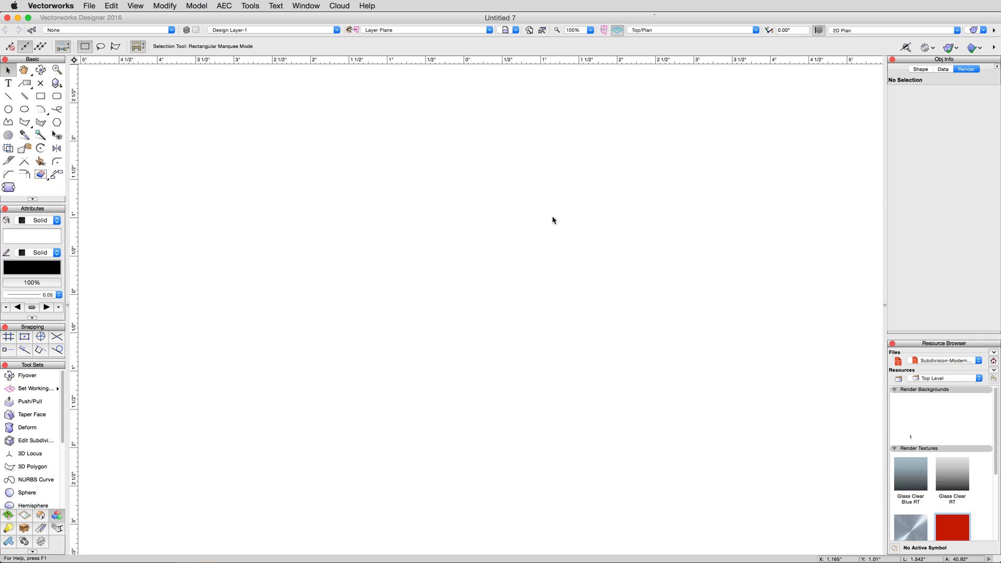
Set the document's length units to Meters with decimal rounding.
{"action": "left_click", "coordinate": [88, 6]}
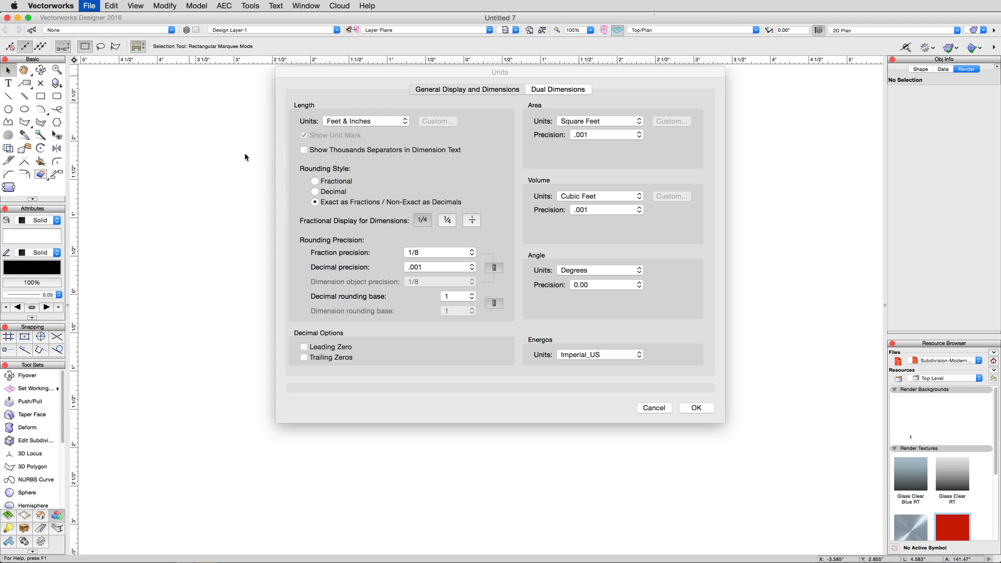
{"action": "left_click", "coordinate": [366, 121]}
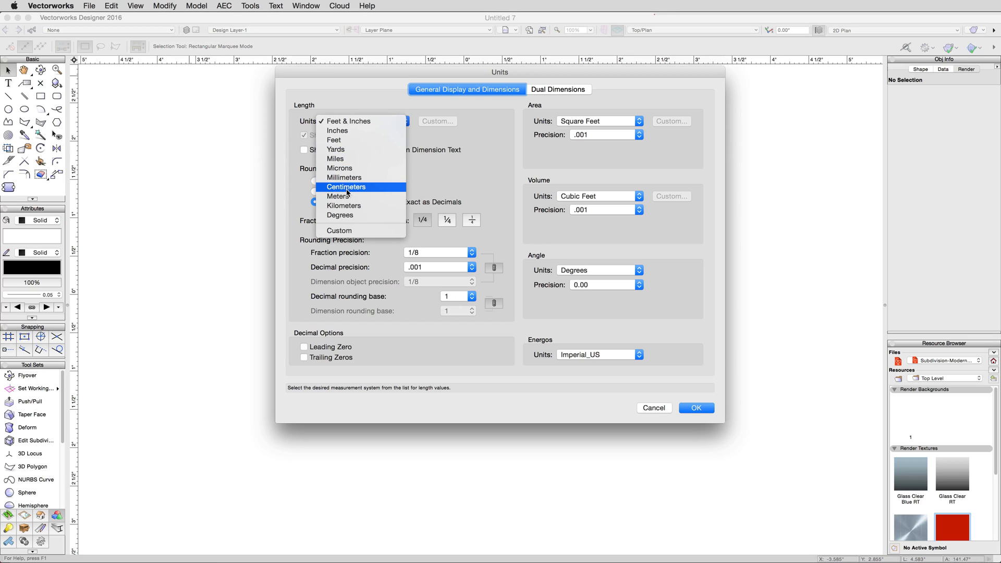
{"action": "left_click", "coordinate": [339, 197]}
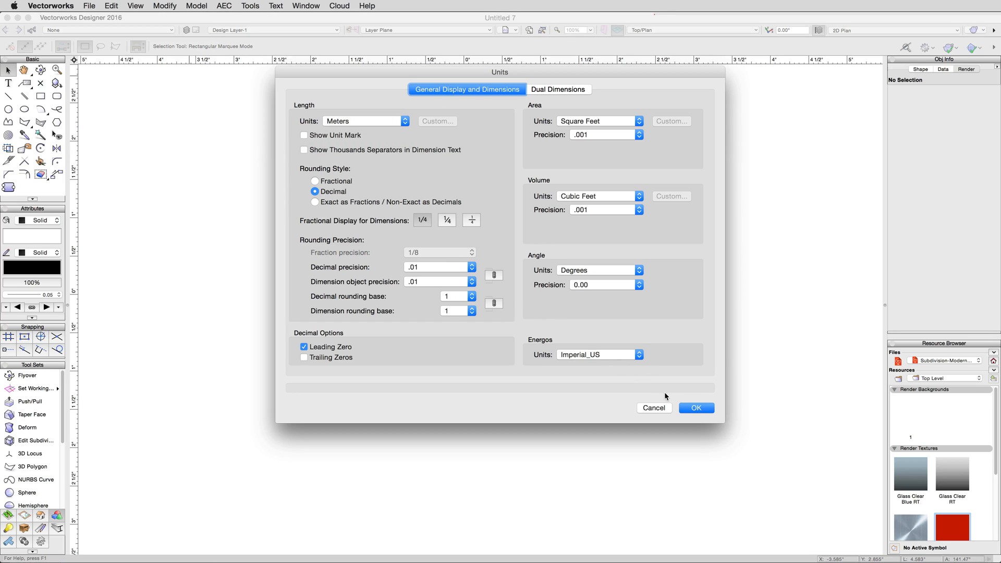
{"action": "left_click", "coordinate": [696, 408]}
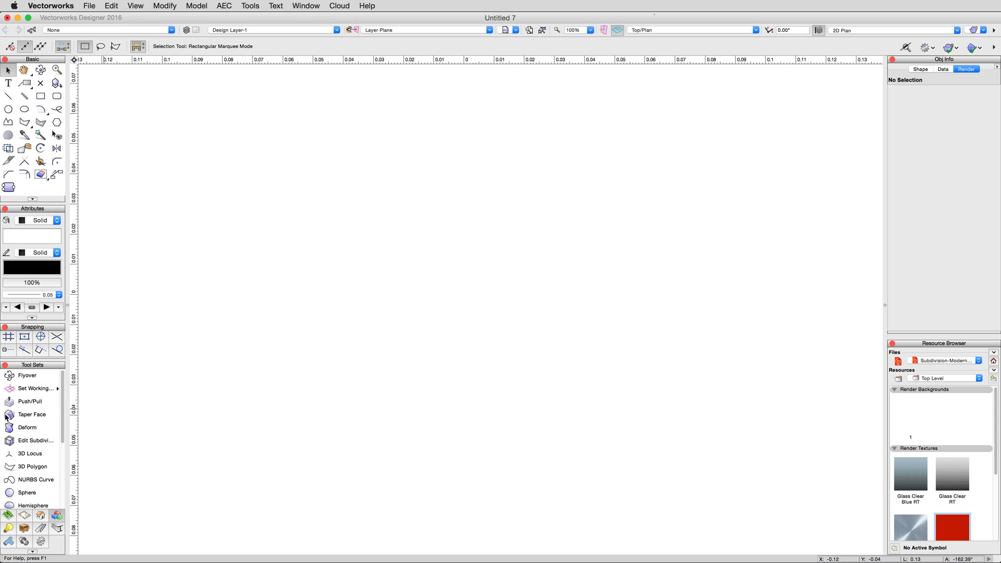
Choose Circle as the subdivision primitive and enter a size of 8m.
{"action": "left_click", "coordinate": [36, 441]}
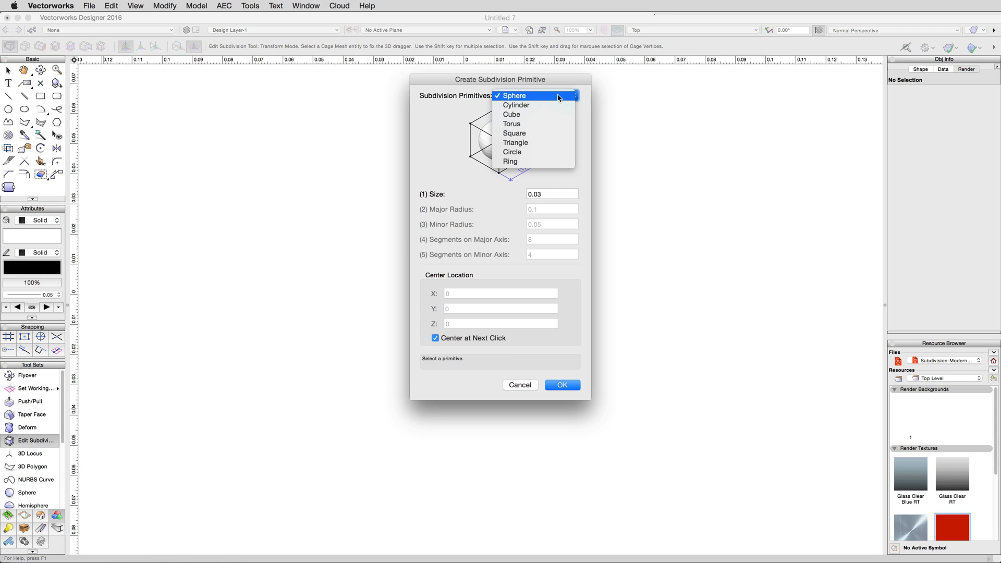
{"action": "mouse_move", "coordinate": [554, 105]}
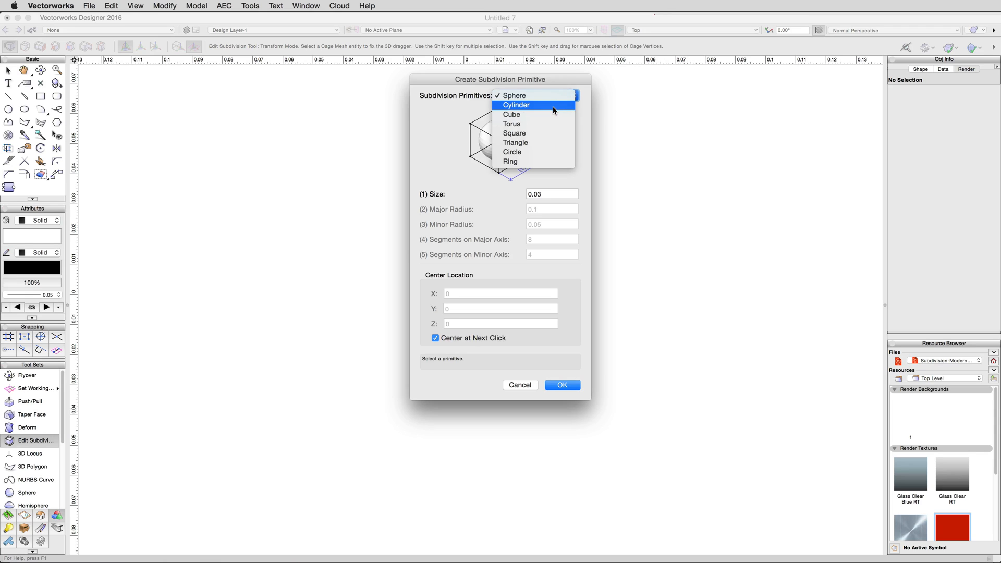
{"action": "mouse_move", "coordinate": [552, 124]}
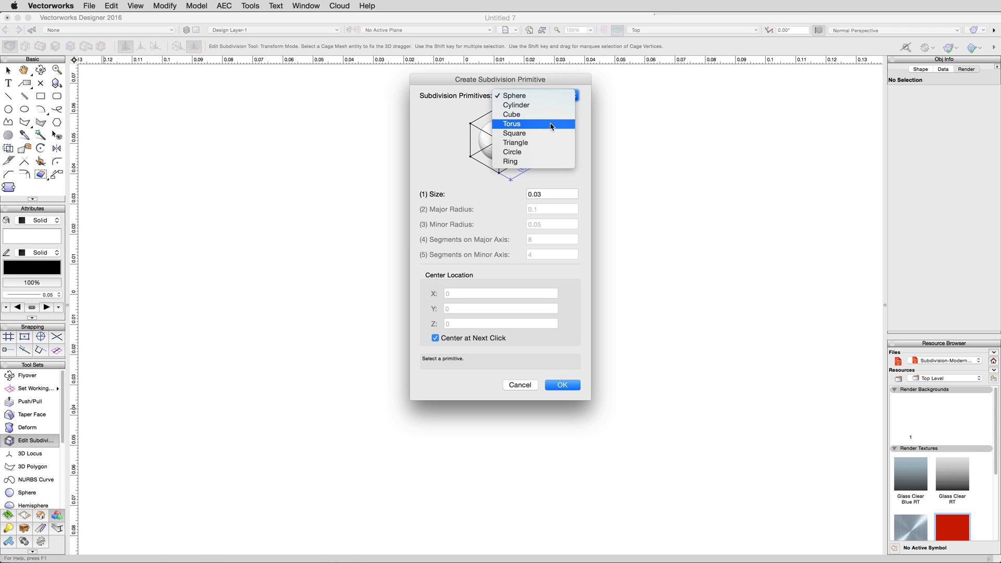
{"action": "mouse_move", "coordinate": [544, 162]}
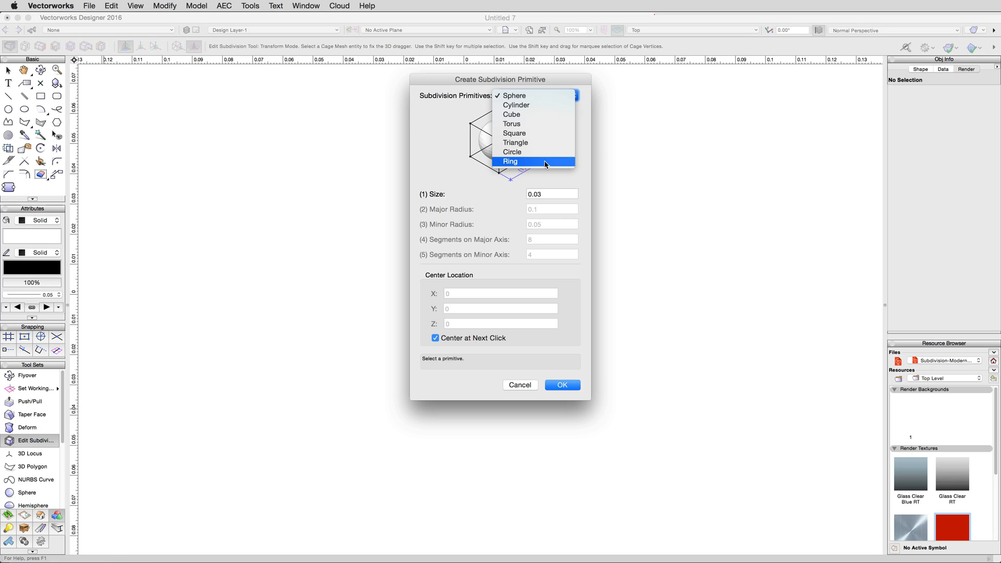
{"action": "mouse_move", "coordinate": [544, 152]}
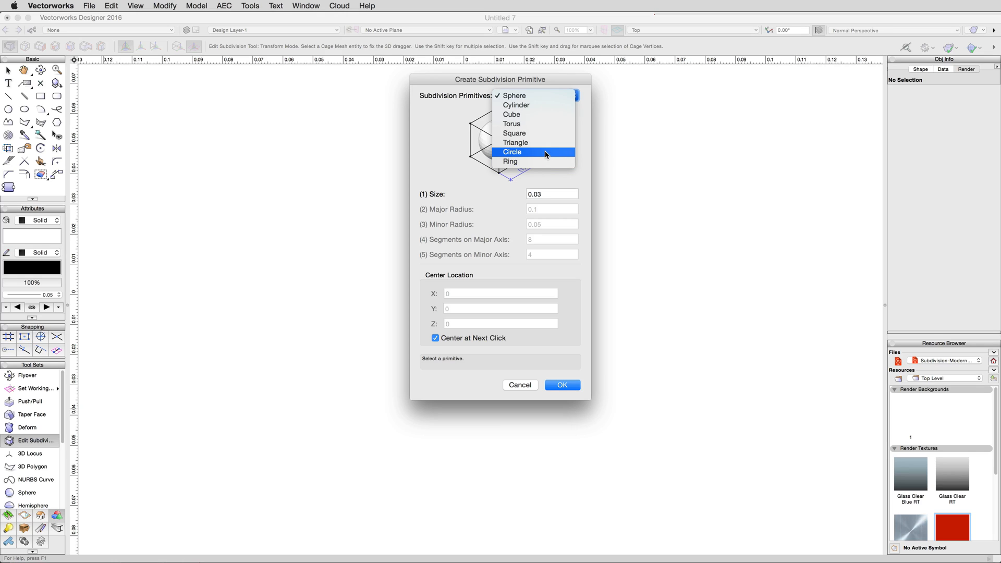
{"action": "left_click", "coordinate": [512, 152]}
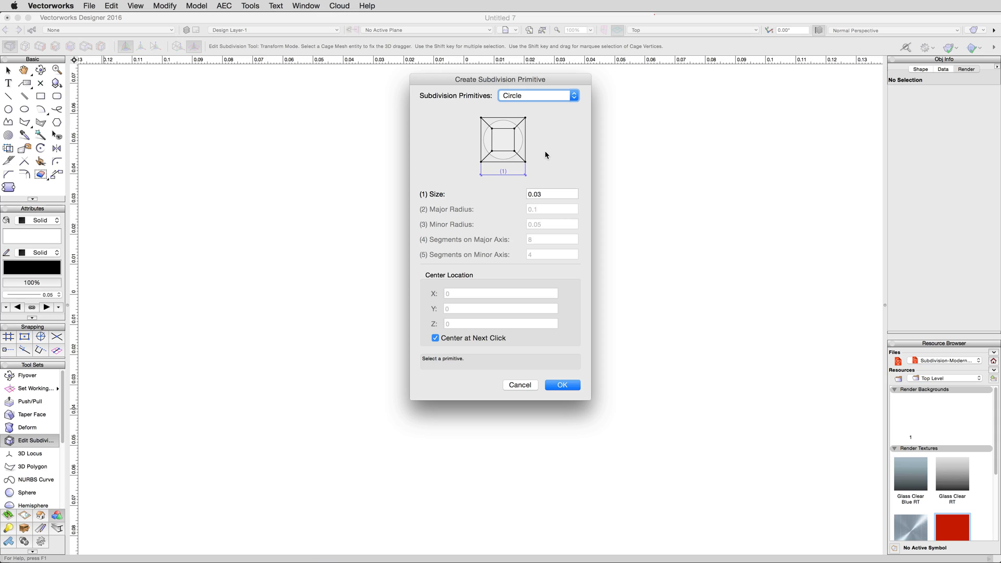
{"action": "left_click", "coordinate": [551, 194]}
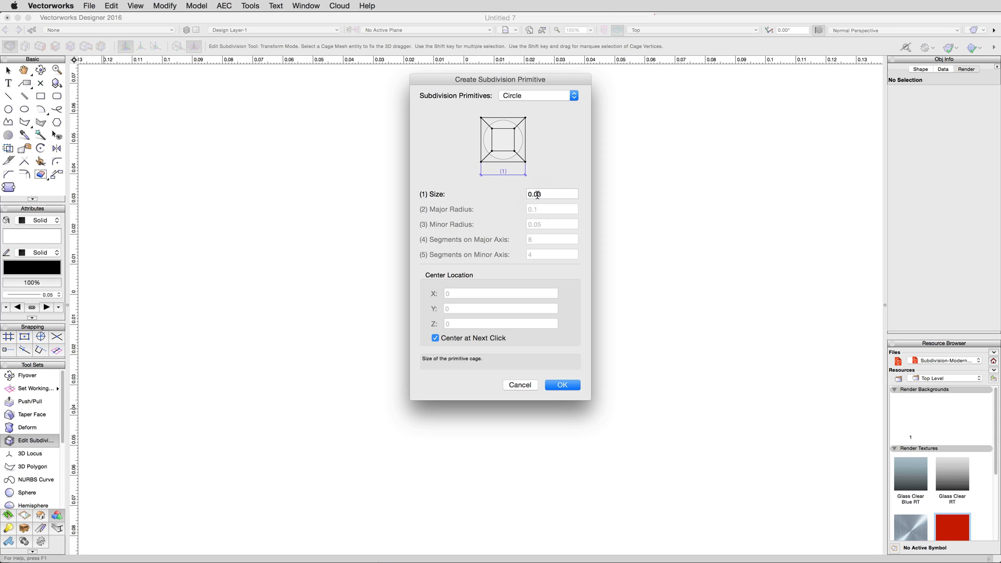
{"action": "type", "text": "8m"}
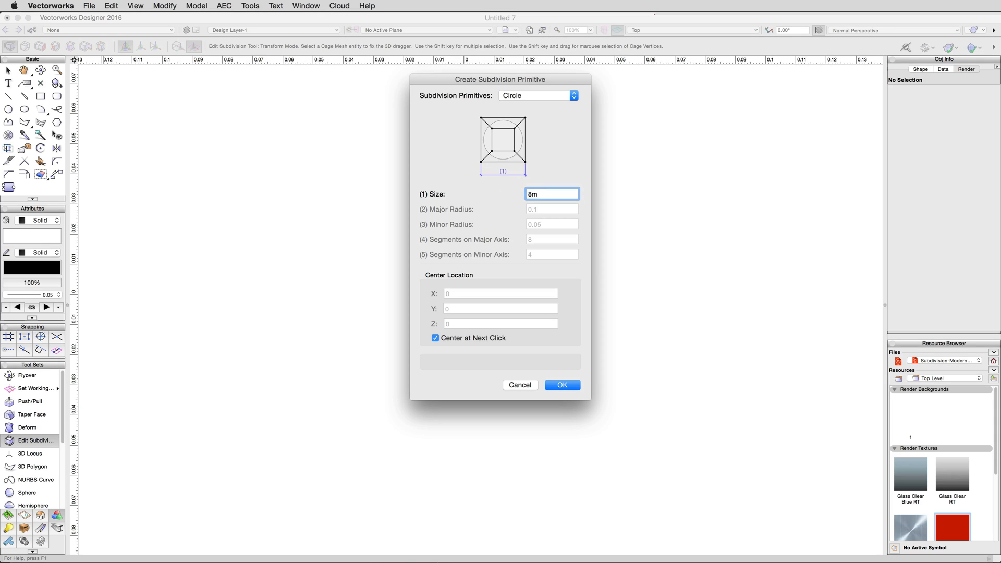
Place the 8m circle subdivision primitive centred at the drawing origin.
{"action": "left_click", "coordinate": [562, 385]}
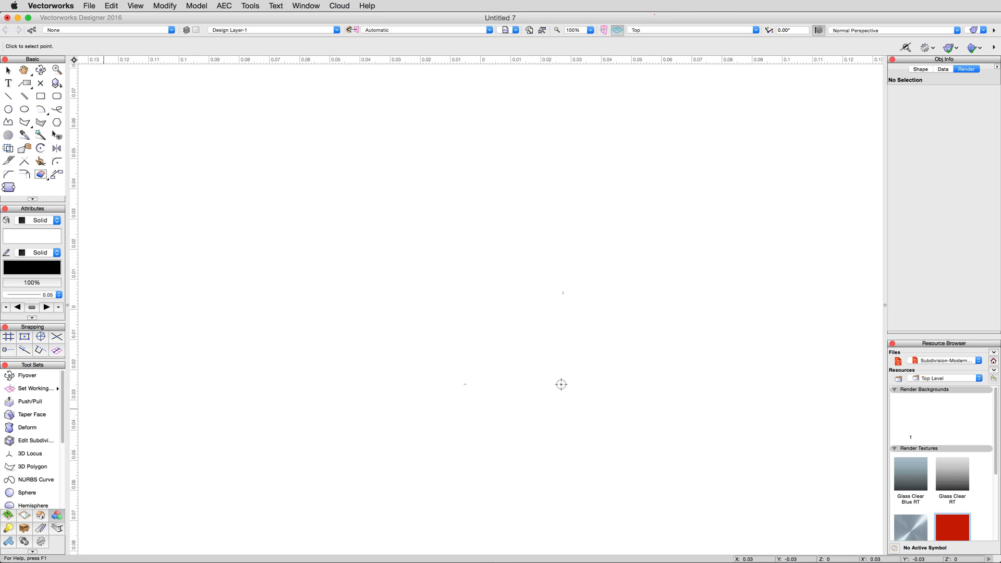
{"action": "mouse_move", "coordinate": [491, 306]}
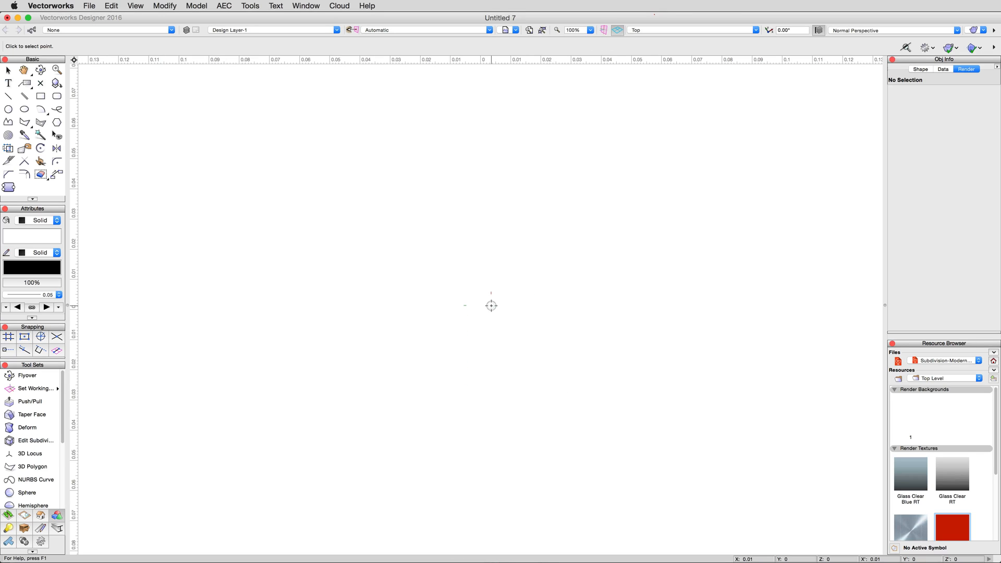
{"action": "left_click", "coordinate": [36, 440]}
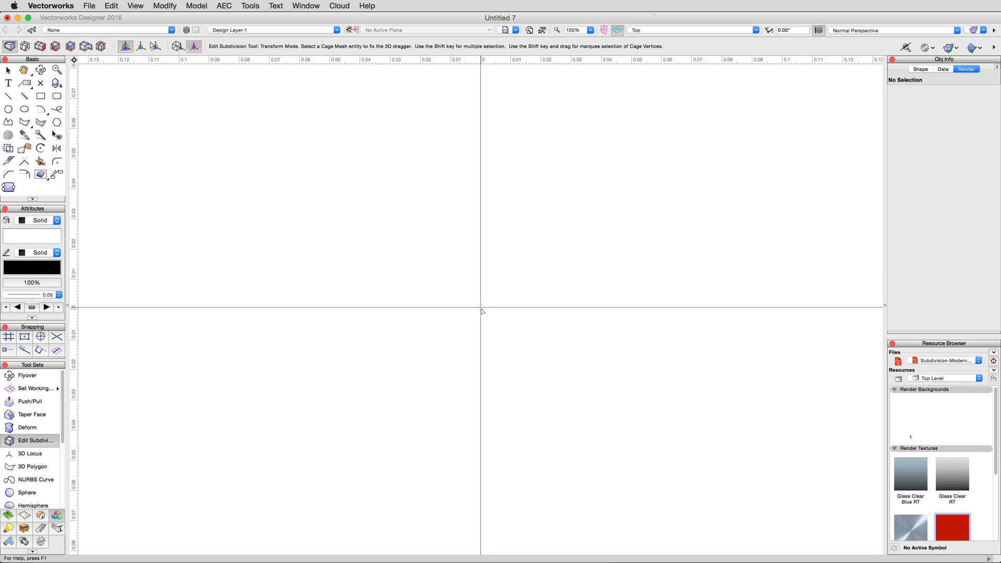
{"action": "left_click", "coordinate": [481, 305]}
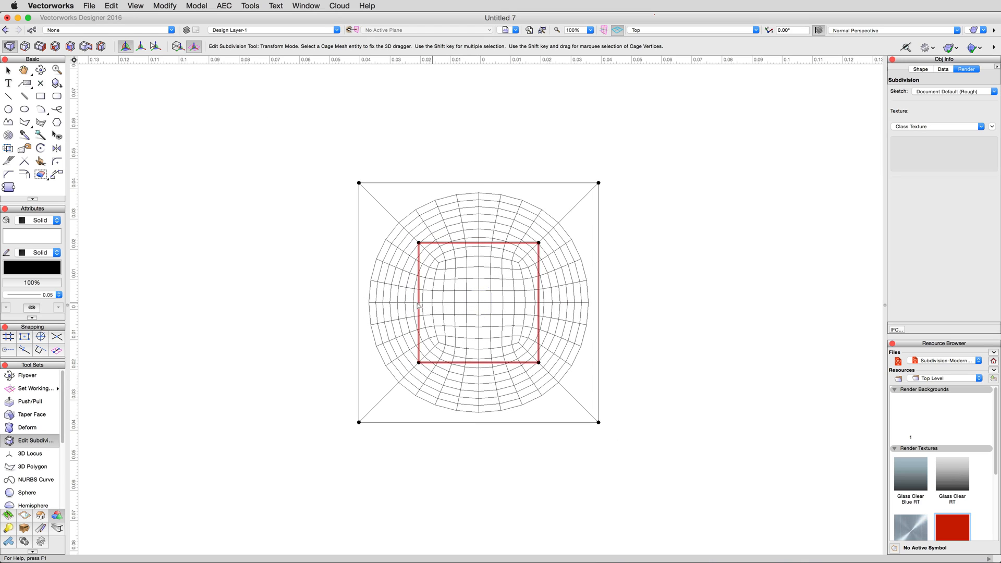
{"action": "left_click", "coordinate": [287, 286]}
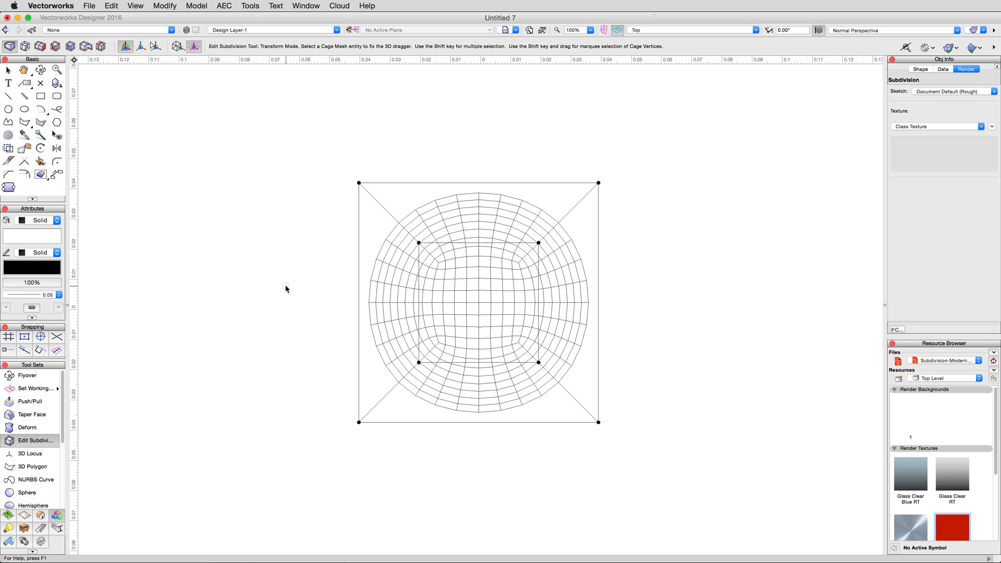
{"action": "left_click", "coordinate": [479, 303]}
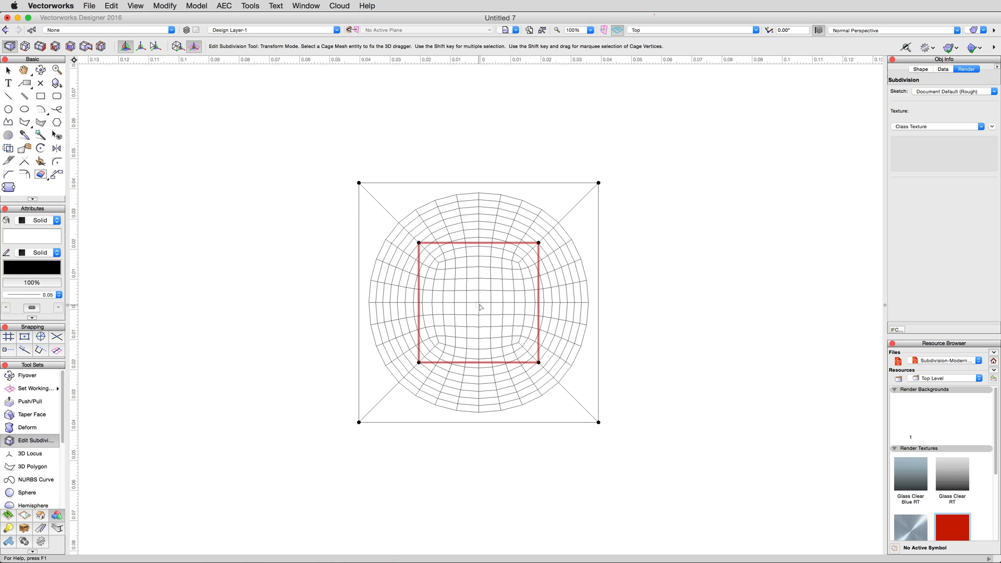
{"action": "left_click", "coordinate": [290, 260]}
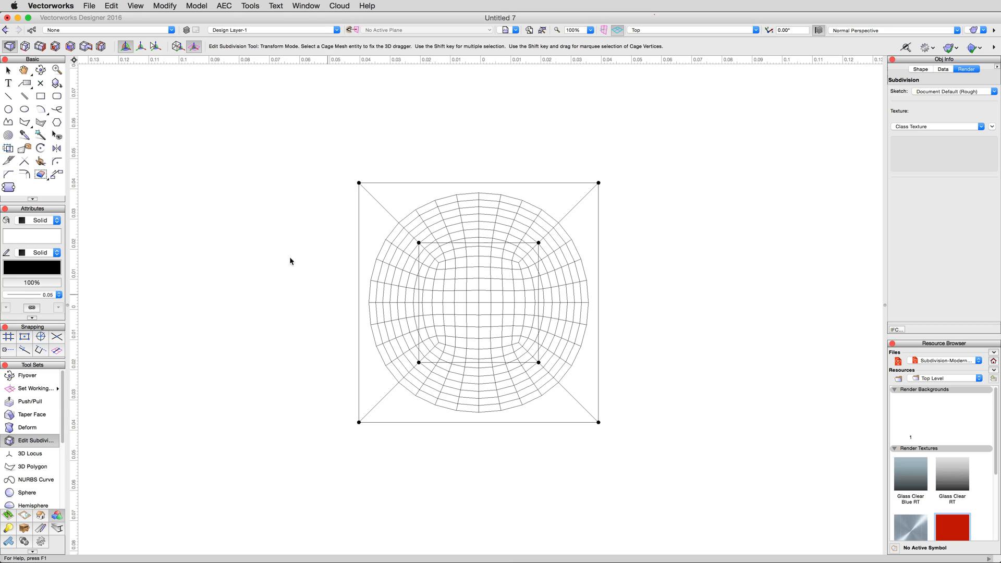
Switch the Edit Subdivision tool to Edge Split mode.
{"action": "left_click", "coordinate": [100, 46]}
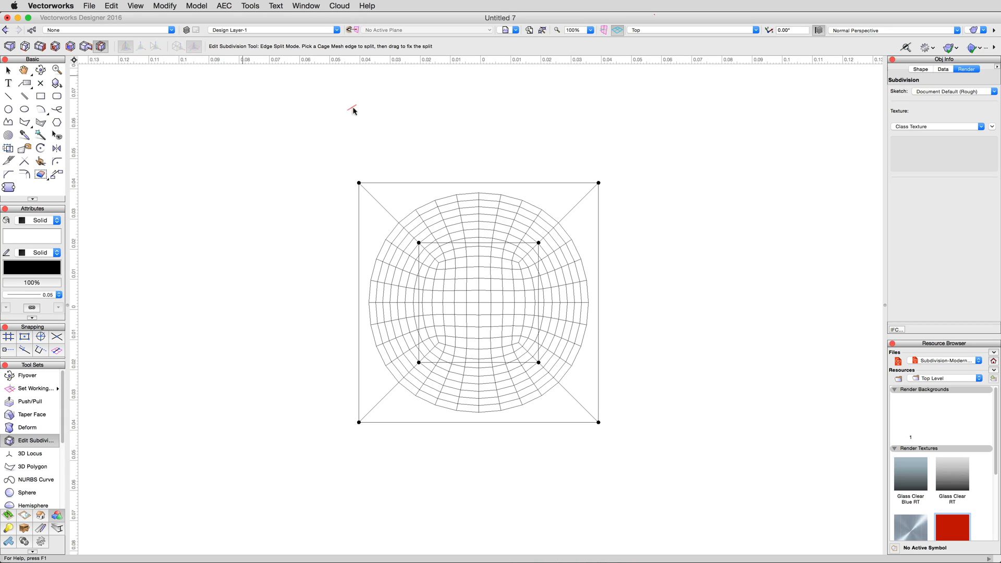
{"action": "mouse_move", "coordinate": [478, 184]}
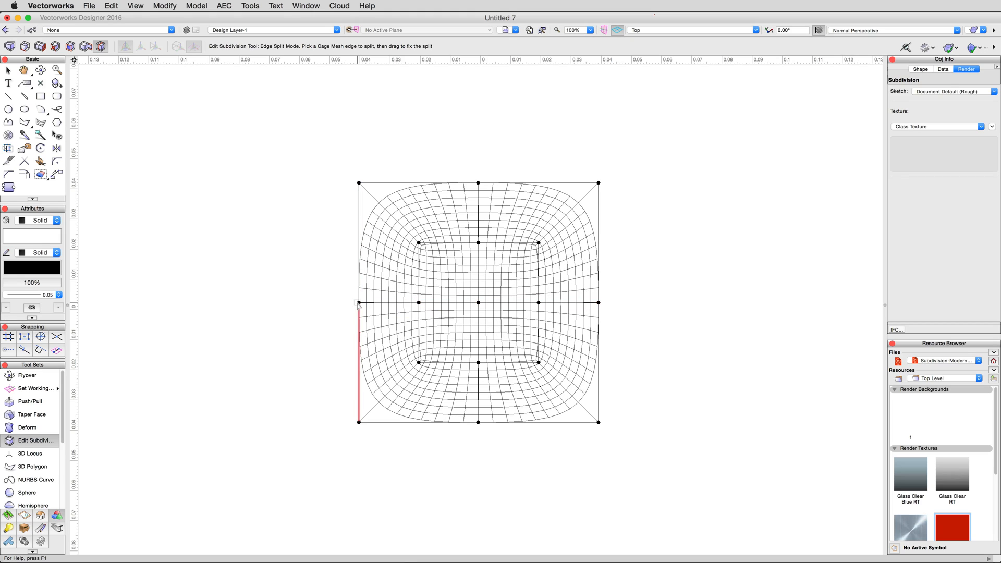
{"action": "mouse_move", "coordinate": [696, 326]}
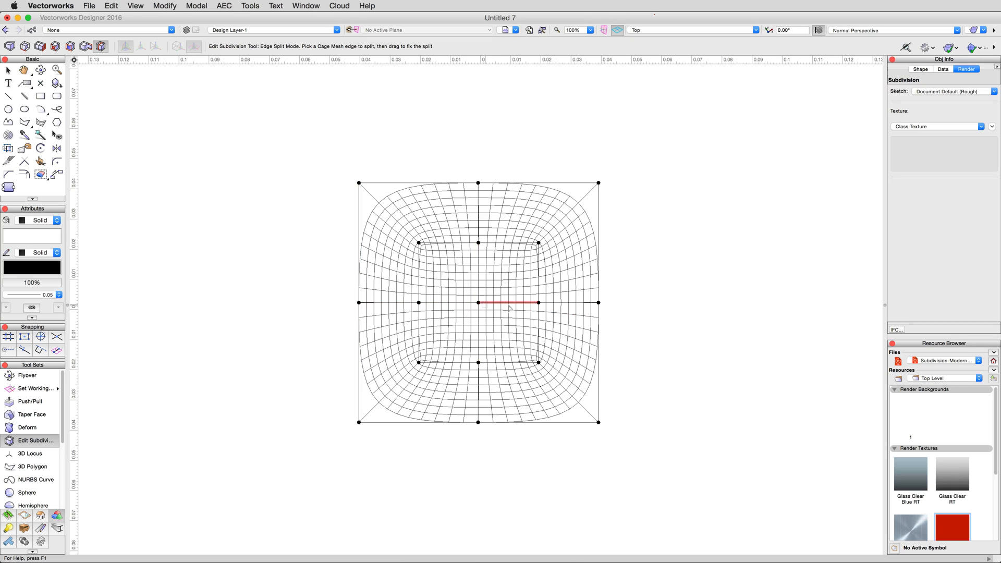
{"action": "mouse_move", "coordinate": [643, 319]}
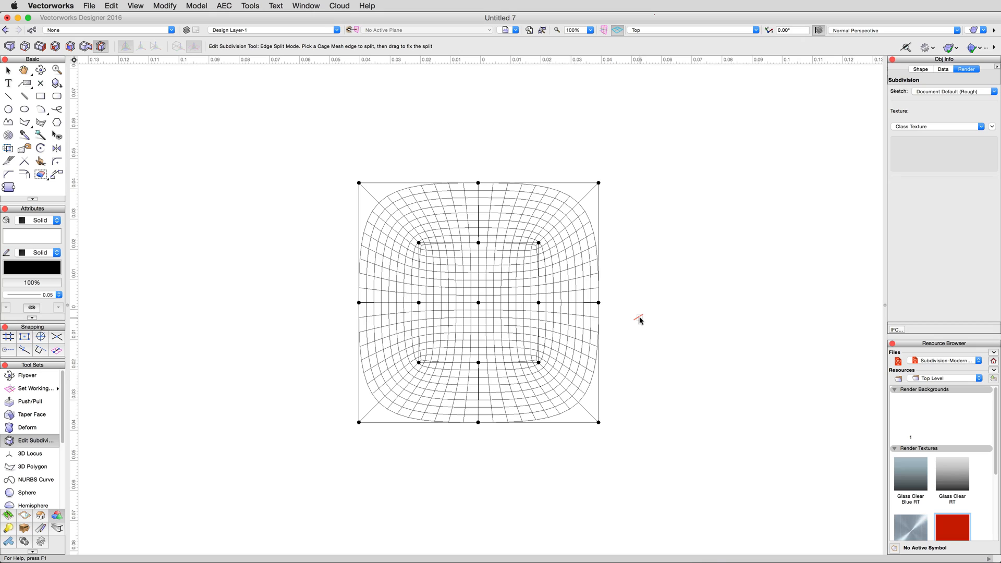
{"action": "mouse_move", "coordinate": [577, 453]}
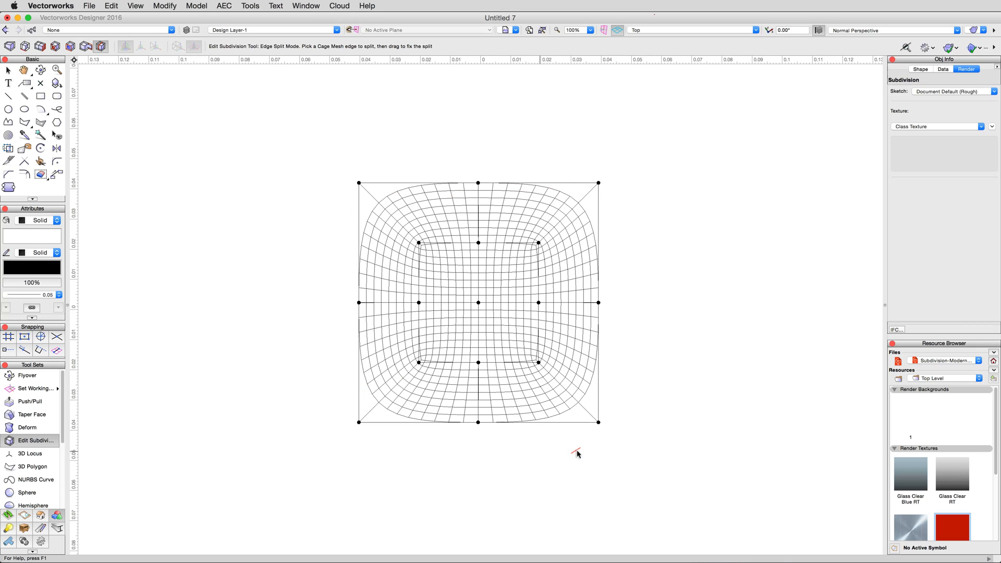
{"action": "mouse_move", "coordinate": [672, 242]}
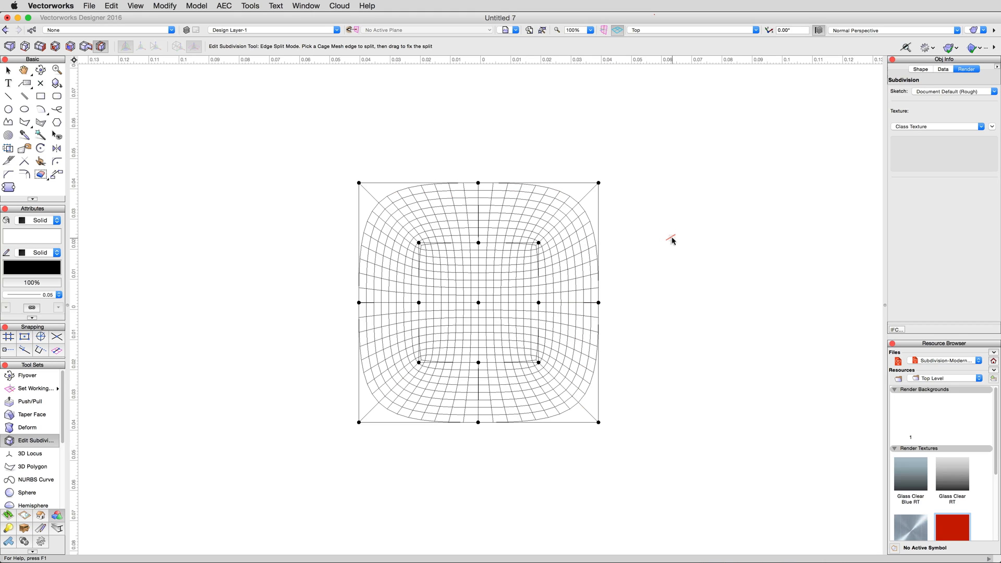
{"action": "mouse_move", "coordinate": [56, 111]}
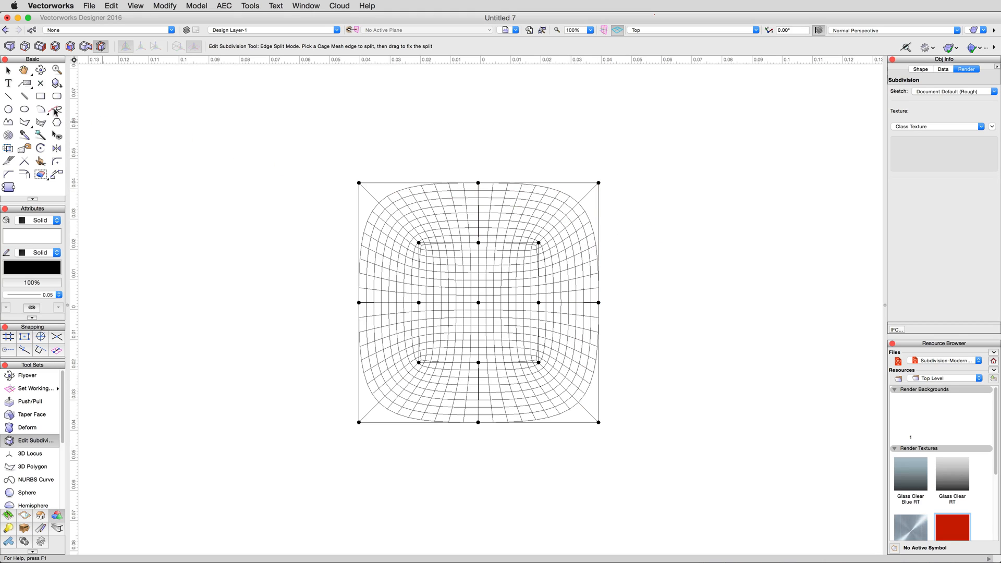
Switch the Edit Subdivision tool to Transform mode for moving cage vertices.
{"action": "left_click", "coordinate": [11, 46]}
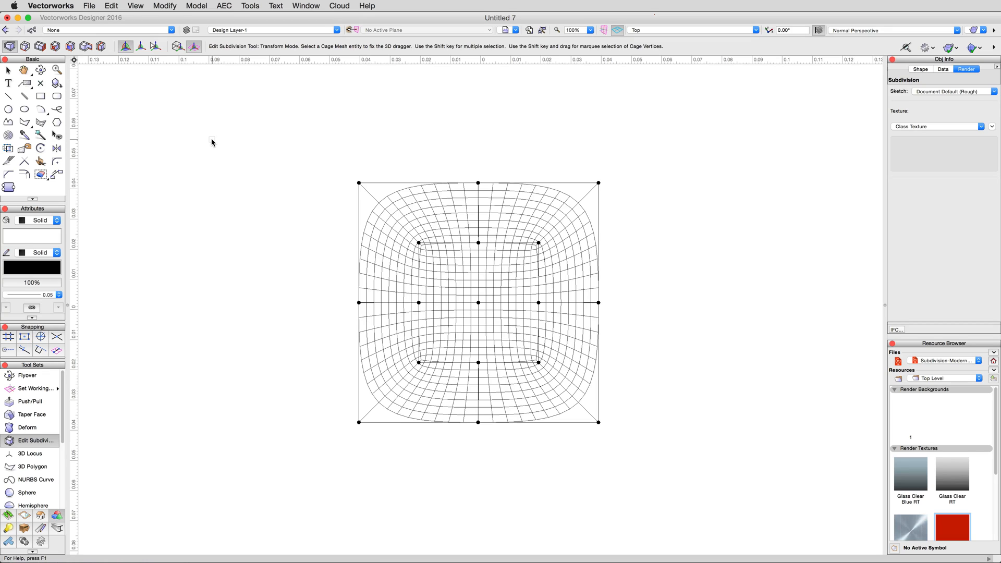
{"action": "mouse_move", "coordinate": [323, 154]}
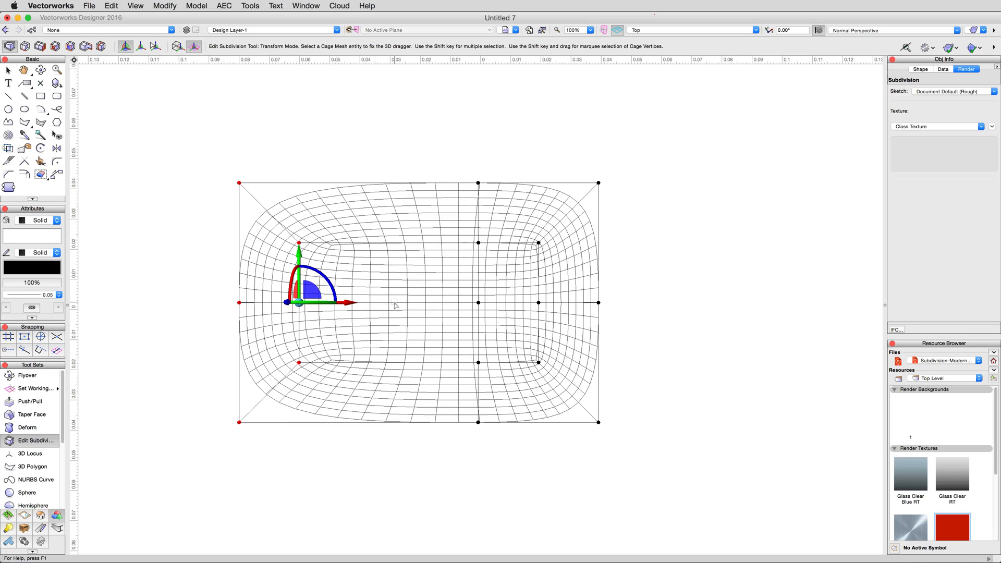
{"action": "mouse_move", "coordinate": [662, 261]}
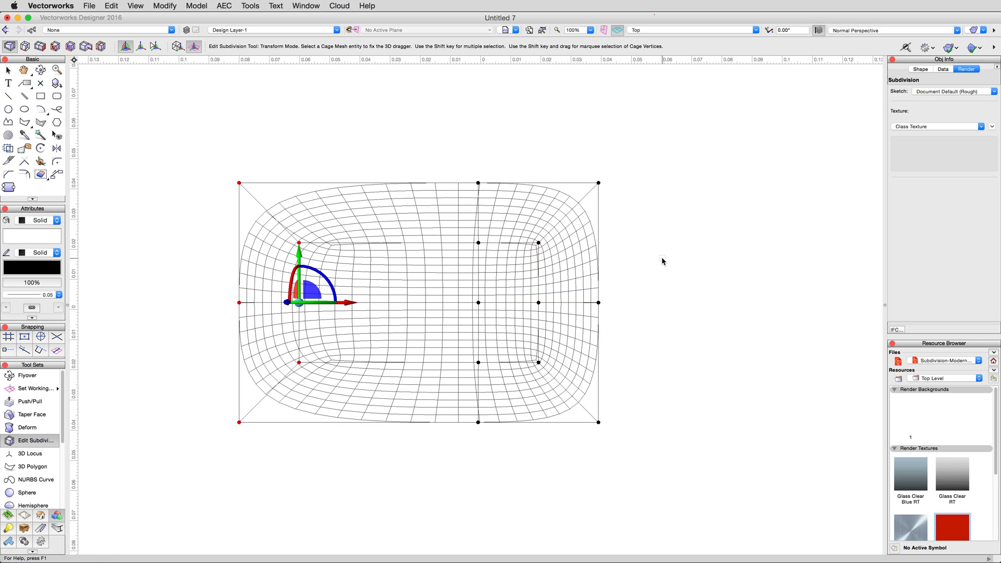
{"action": "mouse_move", "coordinate": [709, 237]}
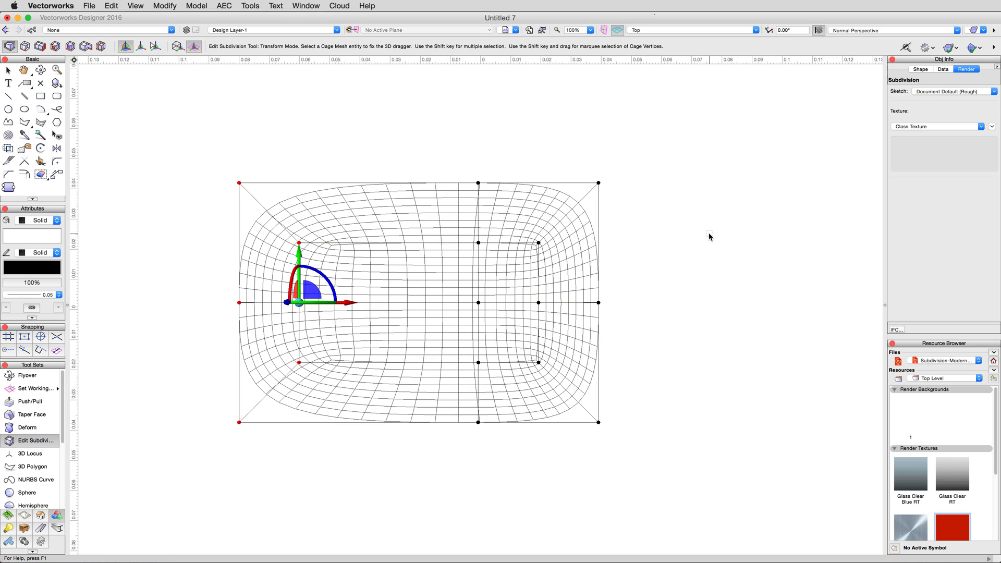
{"action": "mouse_move", "coordinate": [712, 214]}
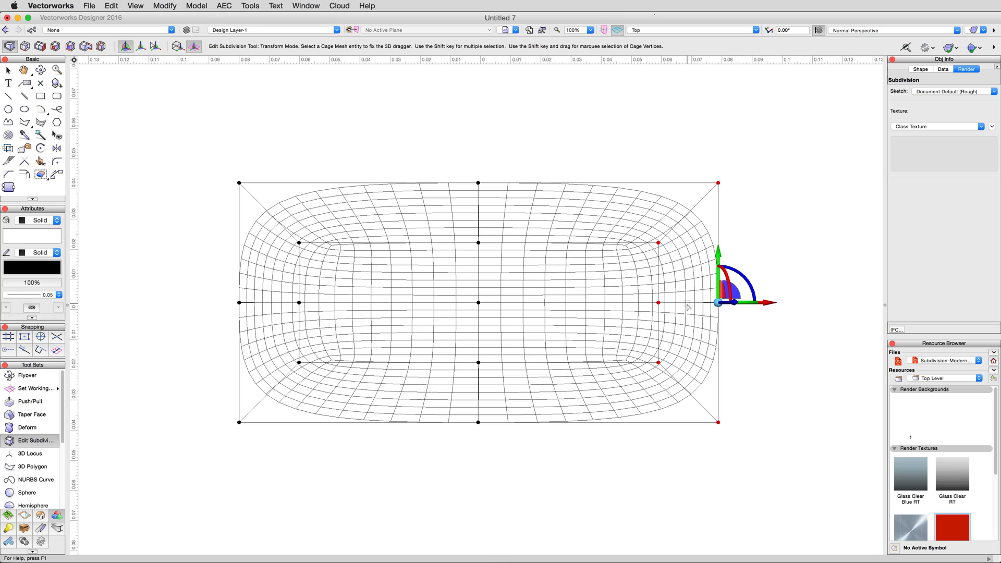
{"action": "mouse_move", "coordinate": [763, 349]}
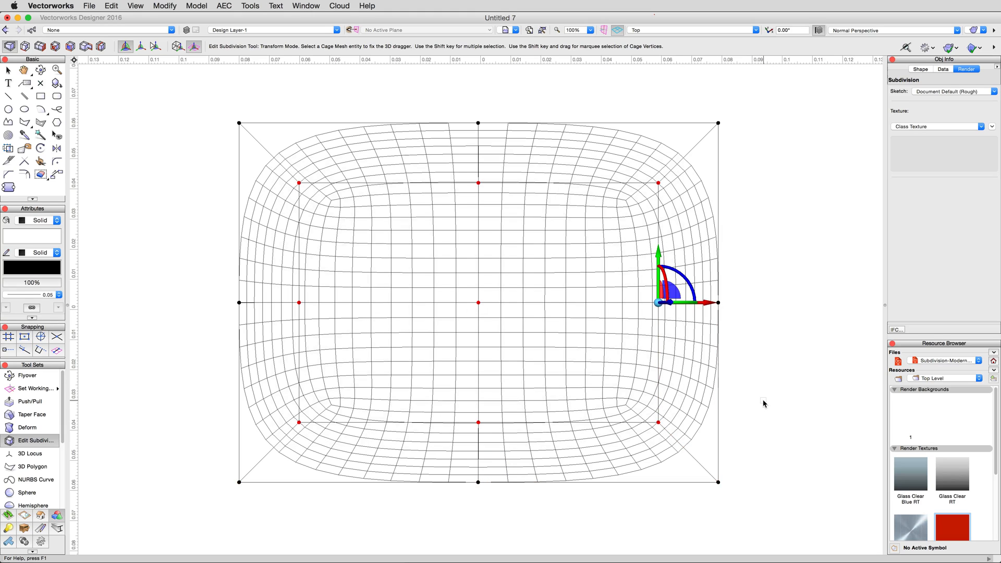
{"action": "mouse_move", "coordinate": [531, 269]}
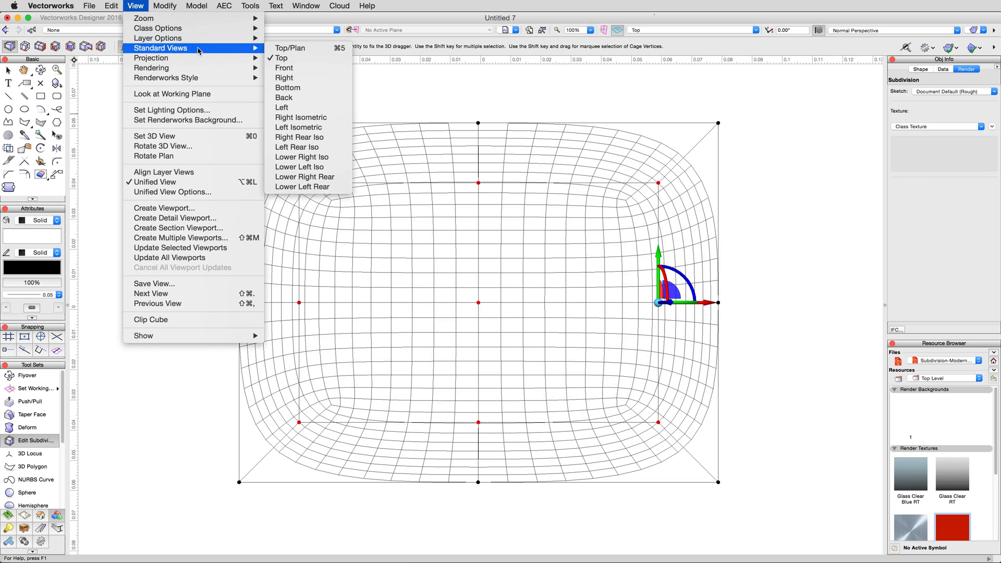
{"action": "mouse_move", "coordinate": [284, 77]}
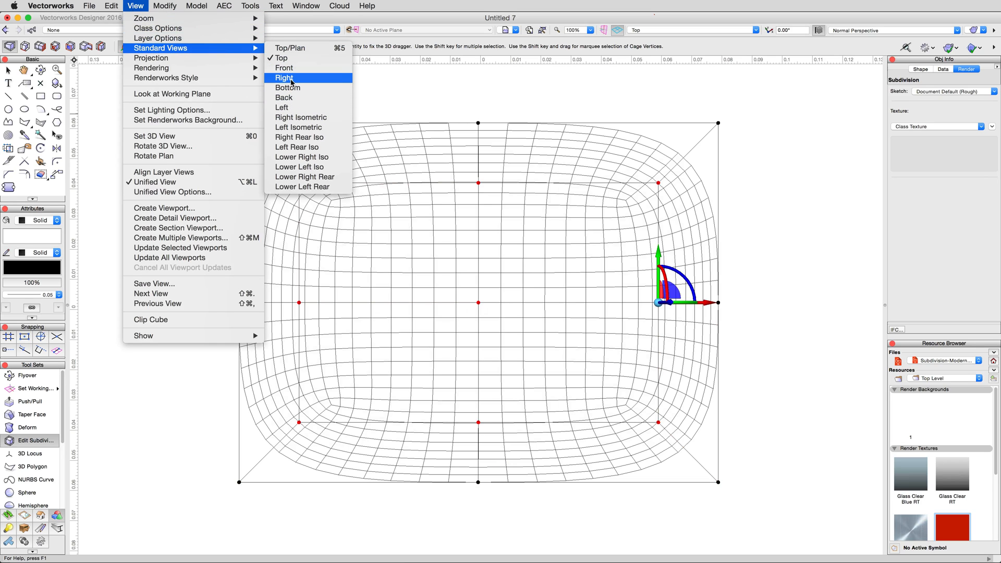
Switch to the Front standard view and reposition the model.
{"action": "left_click", "coordinate": [284, 68]}
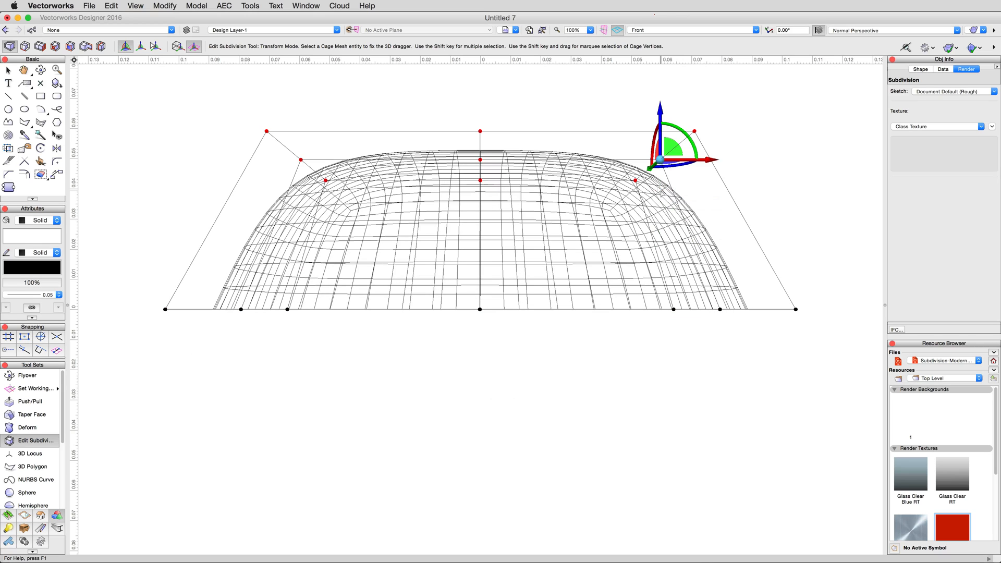
{"action": "mouse_move", "coordinate": [513, 87]}
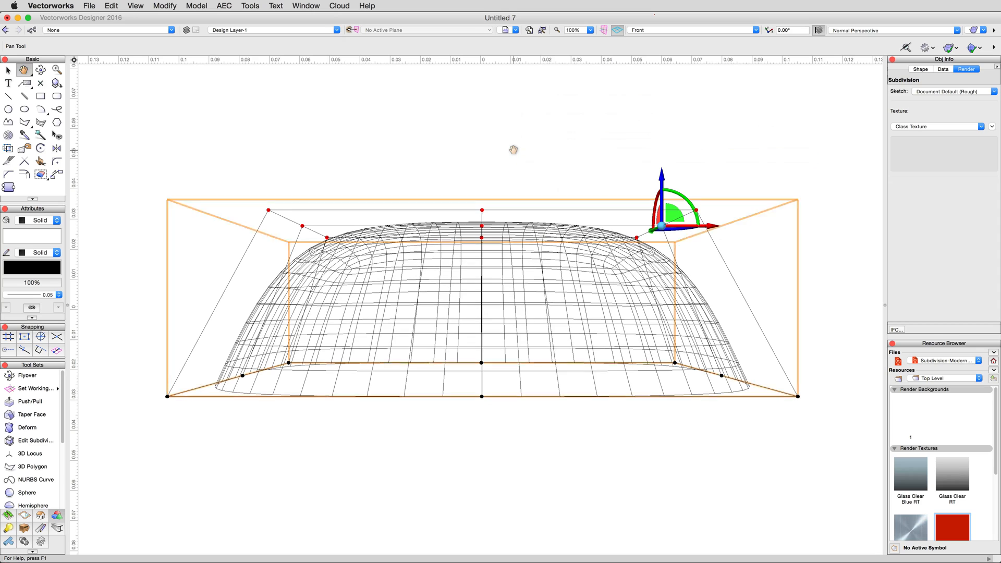
{"action": "left_click", "coordinate": [35, 440]}
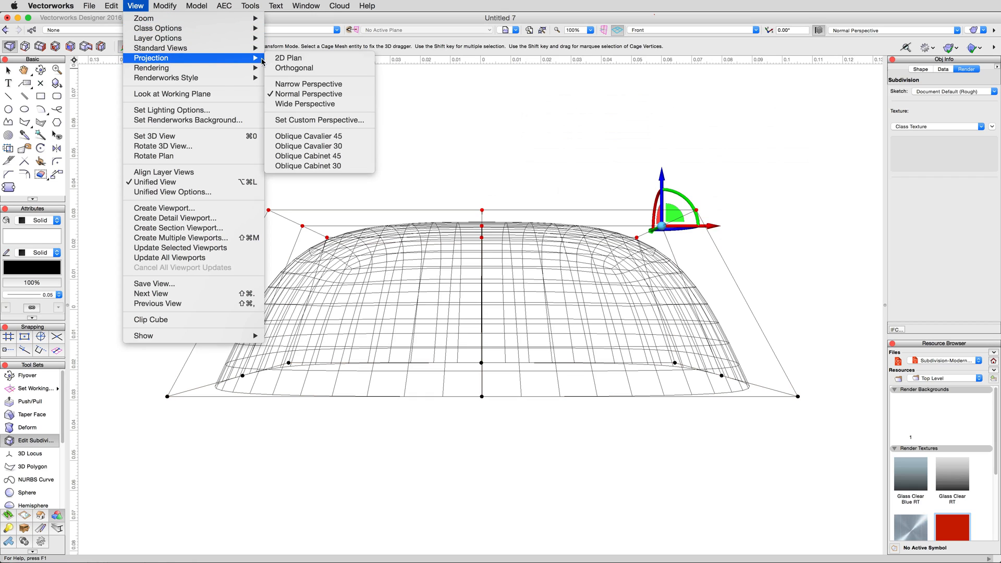
Set the view projection to Orthogonal.
{"action": "left_click", "coordinate": [294, 68]}
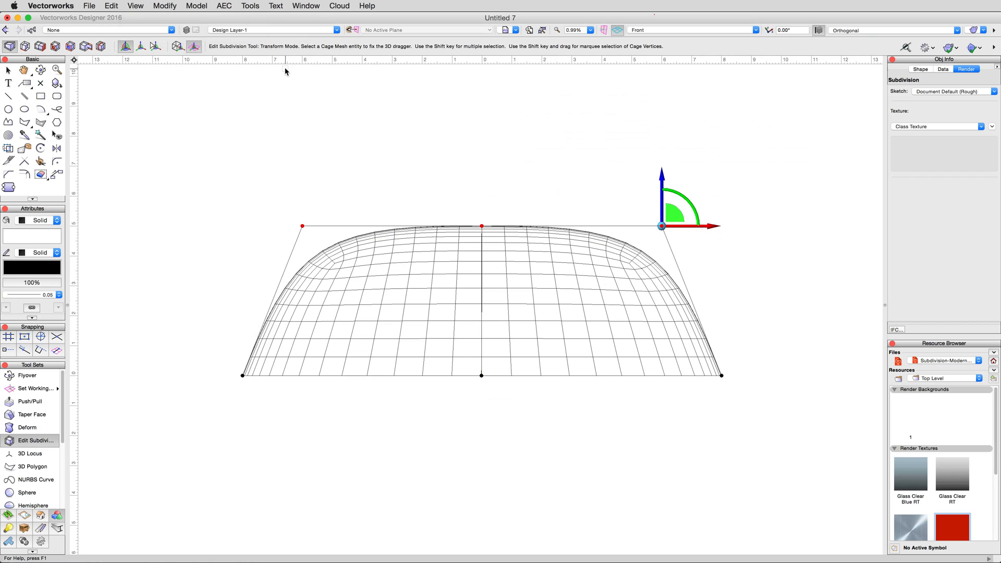
{"action": "mouse_move", "coordinate": [856, 74]}
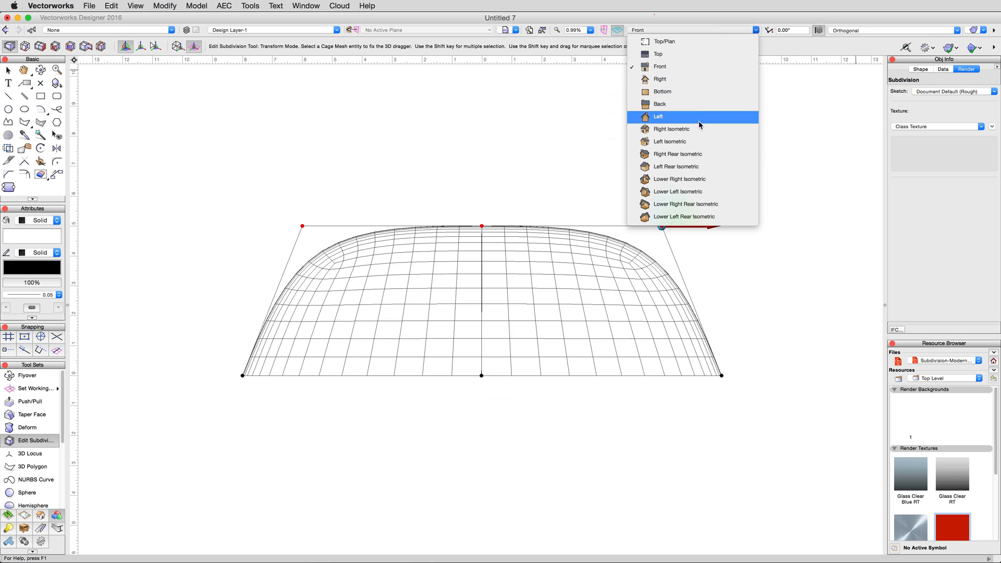
Switch to Right Isometric view and reselect the Edit Subdivision tool.
{"action": "left_click", "coordinate": [672, 129]}
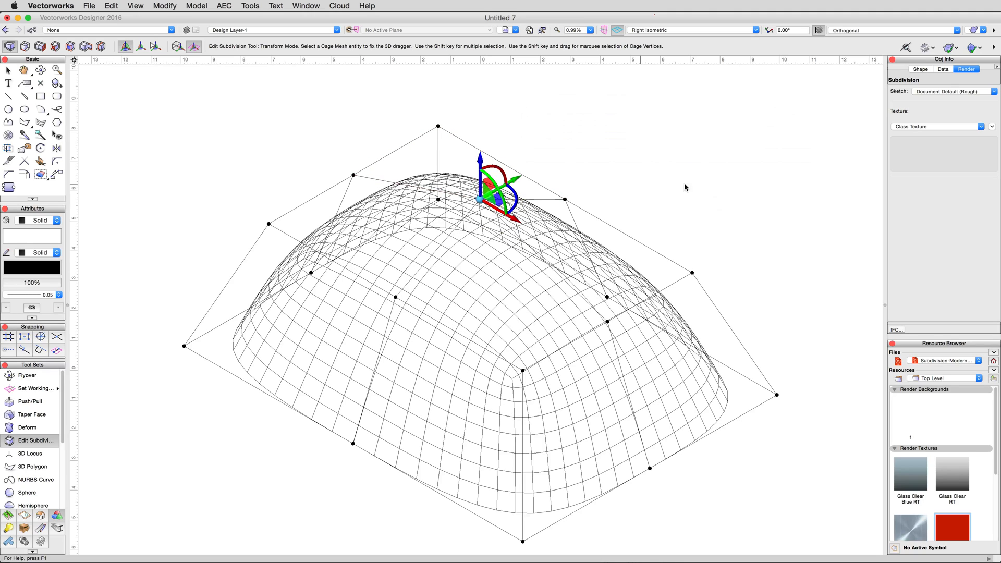
{"action": "mouse_move", "coordinate": [669, 208]}
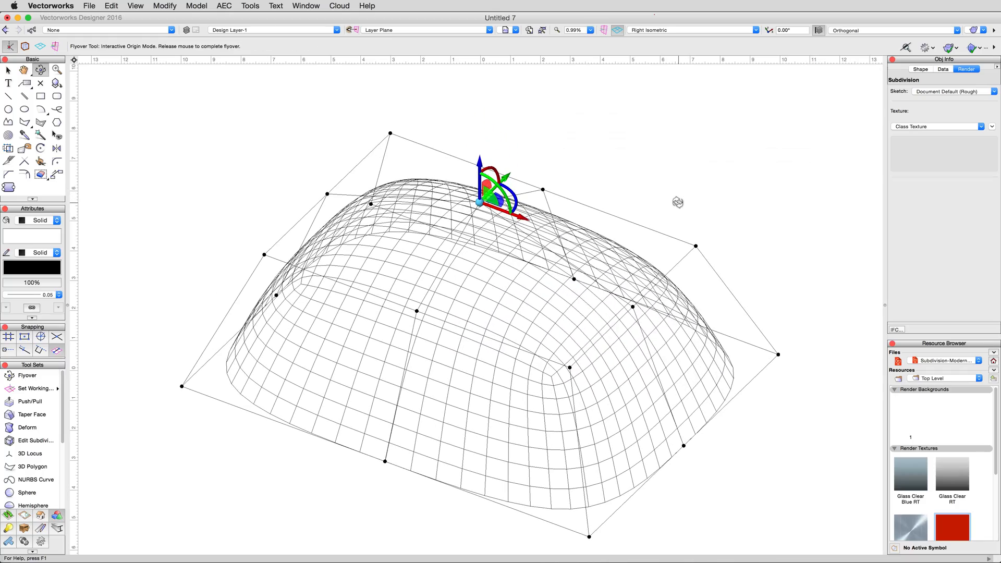
{"action": "left_click", "coordinate": [36, 440]}
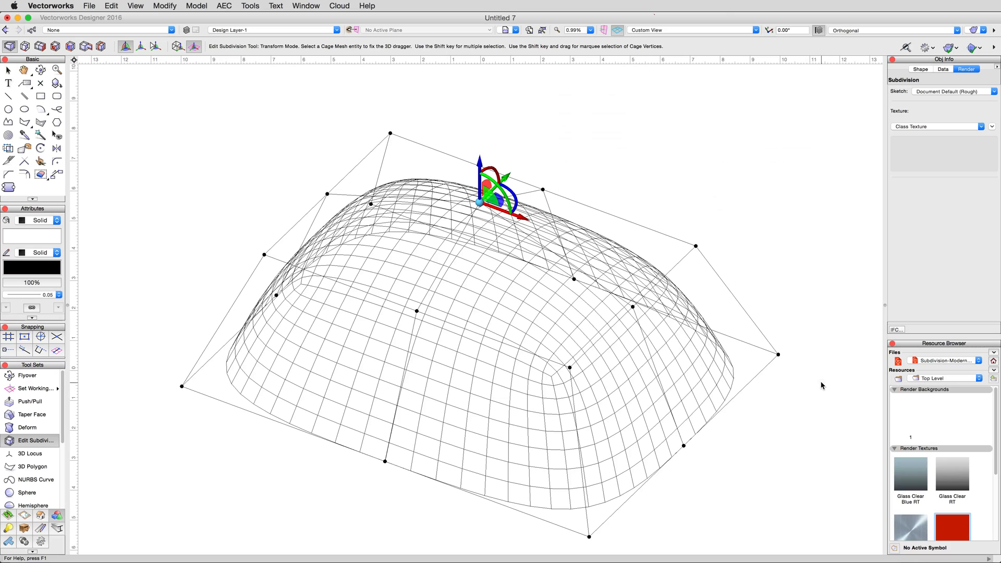
{"action": "mouse_move", "coordinate": [819, 388]}
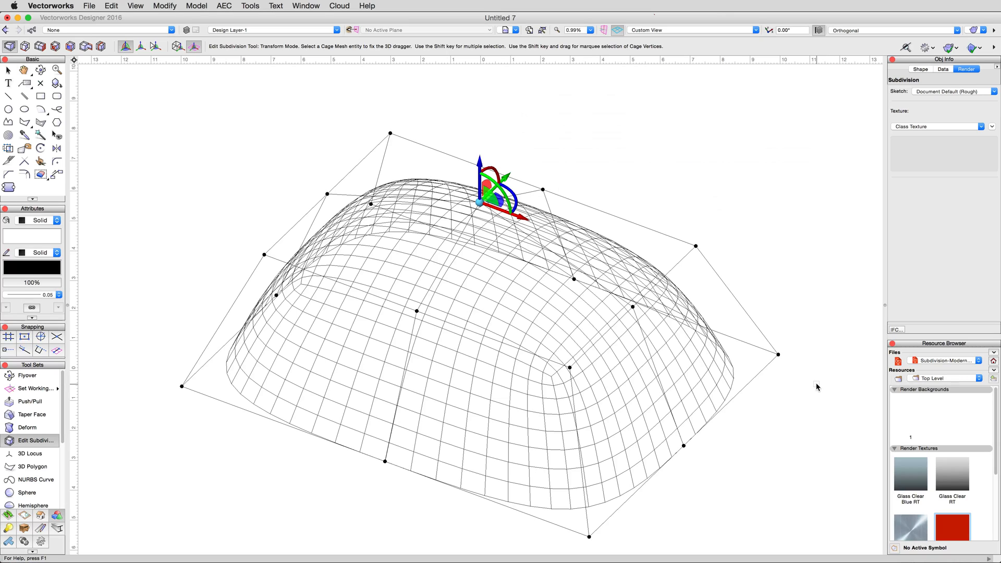
{"action": "mouse_move", "coordinate": [238, 122]}
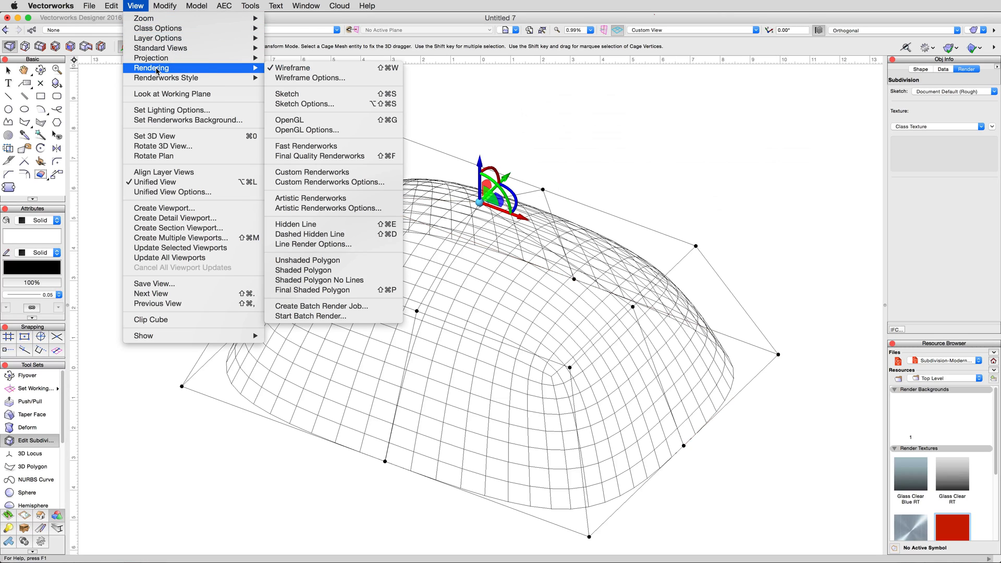
Render the surface as Shaded Polygon with a grey fill.
{"action": "left_click", "coordinate": [303, 270]}
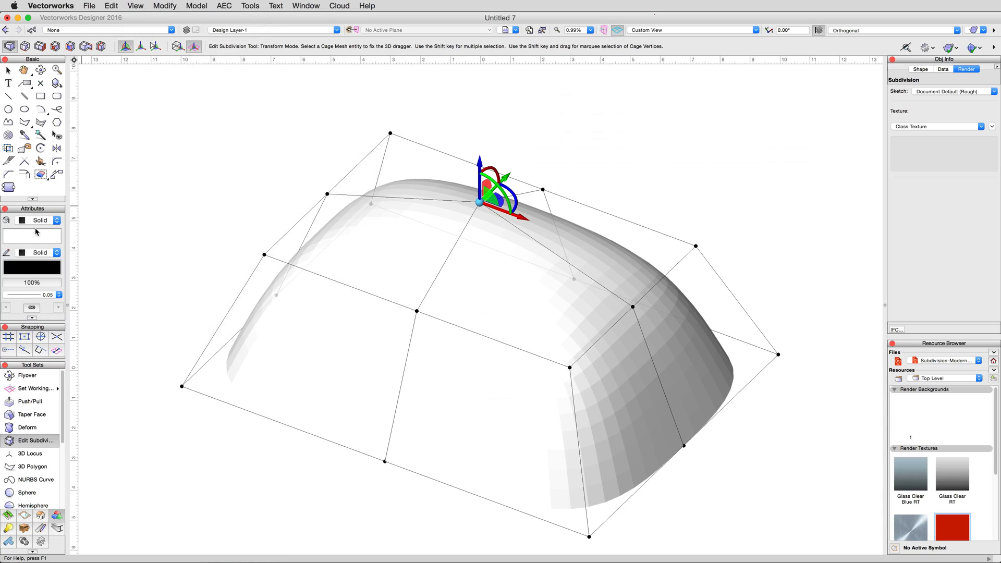
{"action": "left_click", "coordinate": [21, 220]}
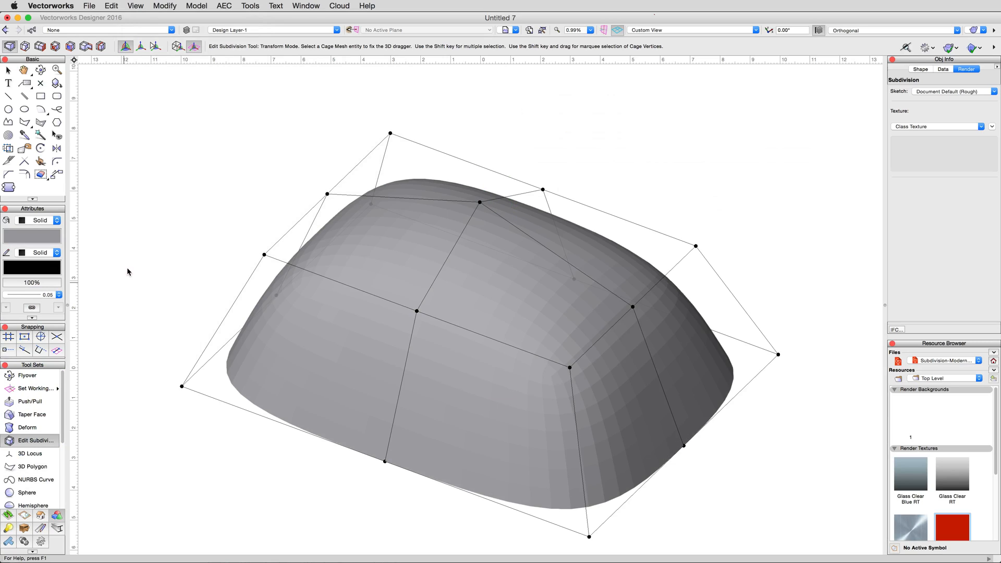
{"action": "mouse_move", "coordinate": [177, 210]}
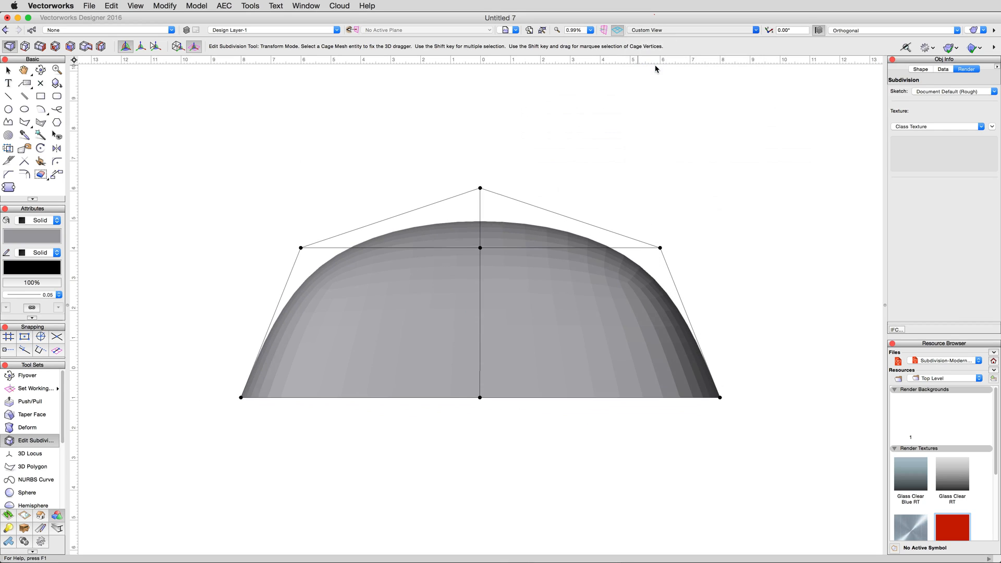
In Crease mode, crease the left, front and right upper cage corners.
{"action": "left_click", "coordinate": [689, 29]}
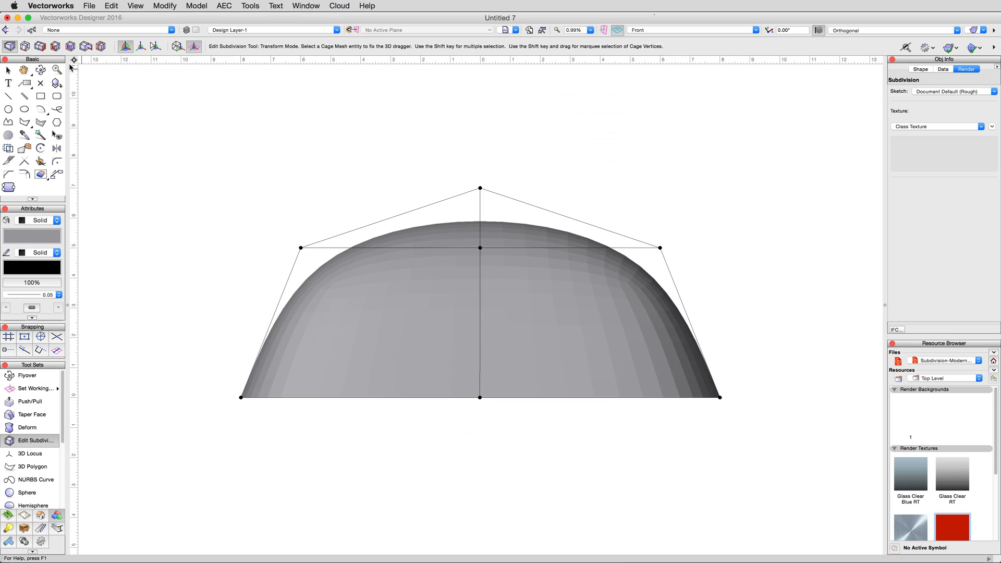
{"action": "left_click", "coordinate": [140, 46]}
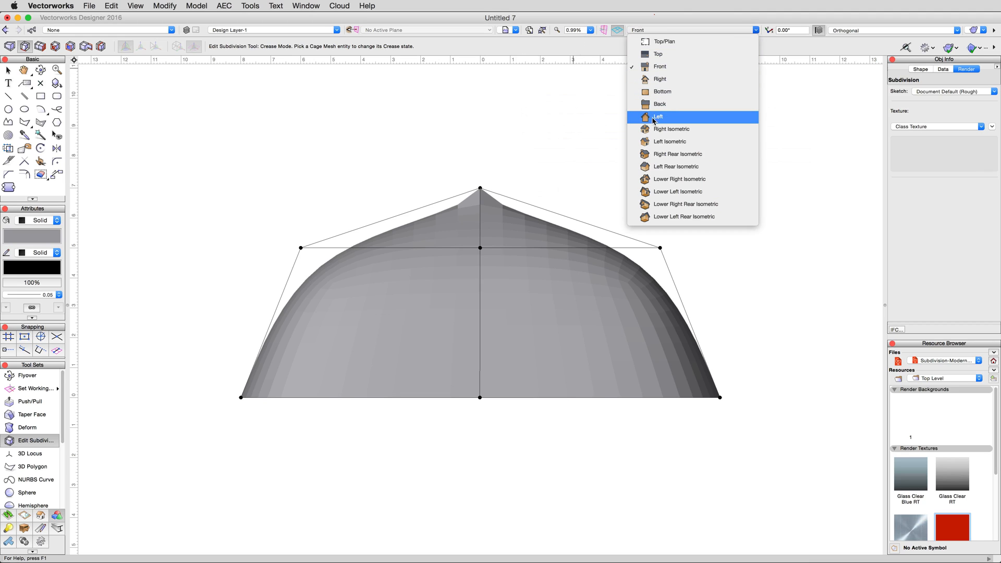
{"action": "left_click", "coordinate": [671, 128]}
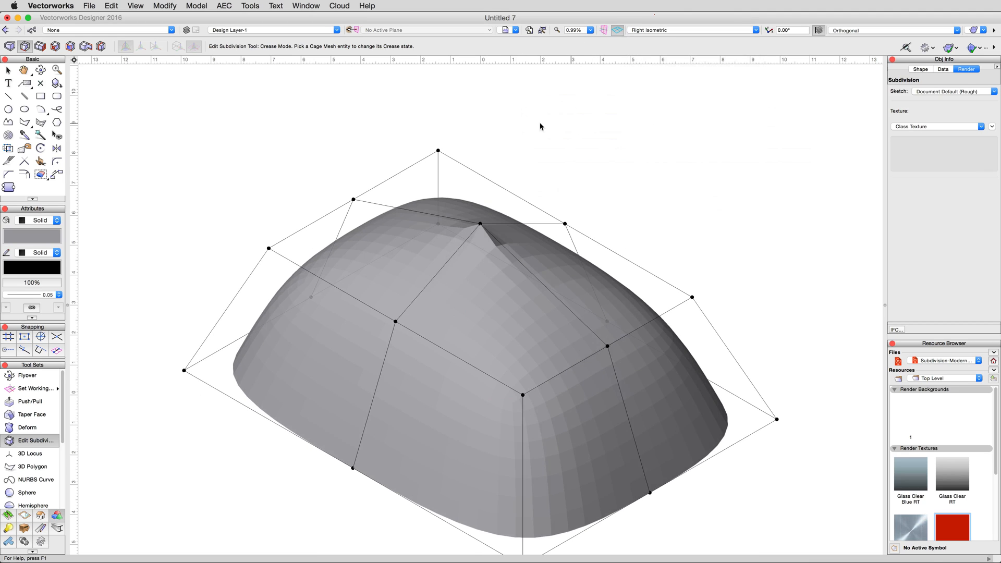
{"action": "left_click", "coordinate": [310, 221]}
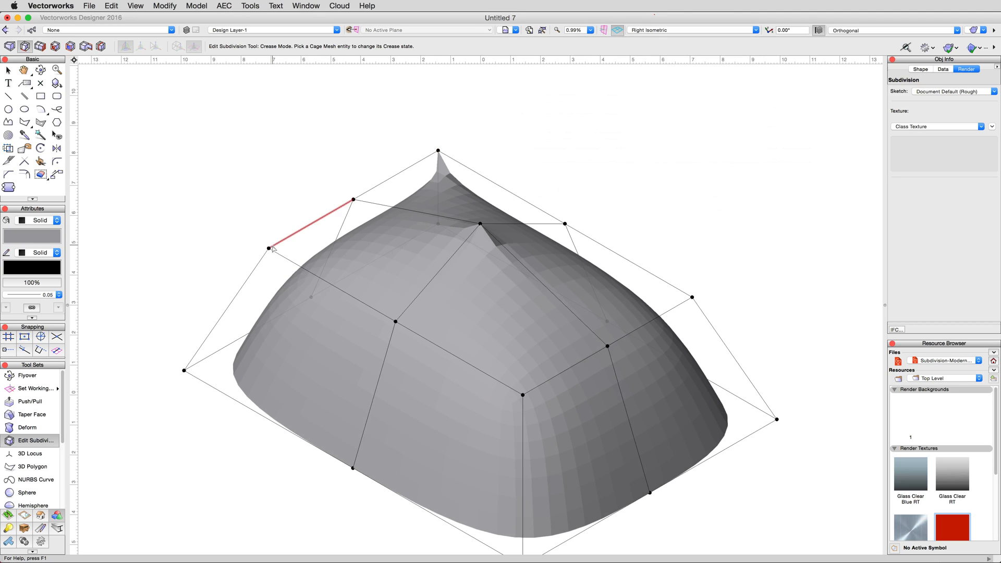
{"action": "left_click", "coordinate": [523, 393]}
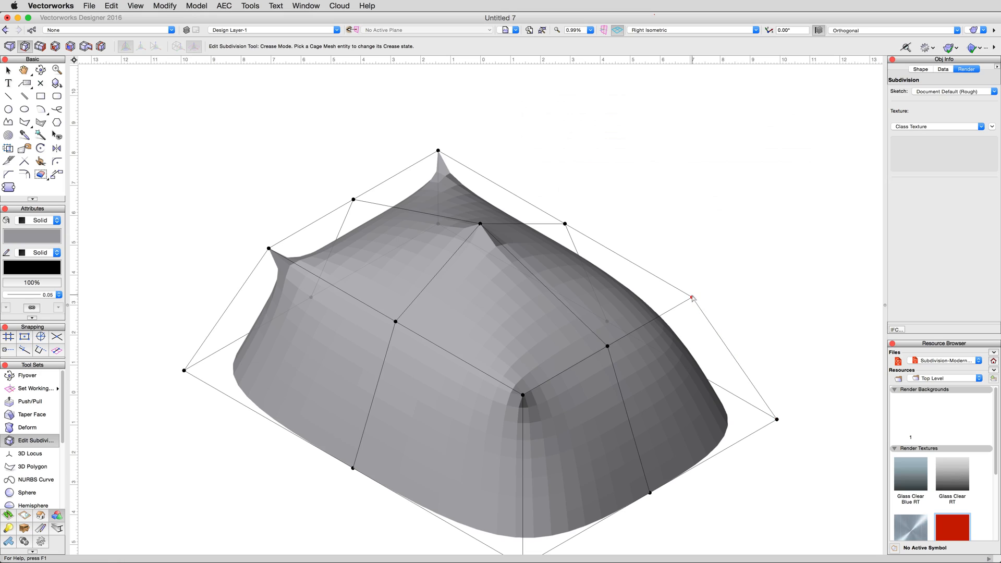
{"action": "left_click", "coordinate": [694, 298]}
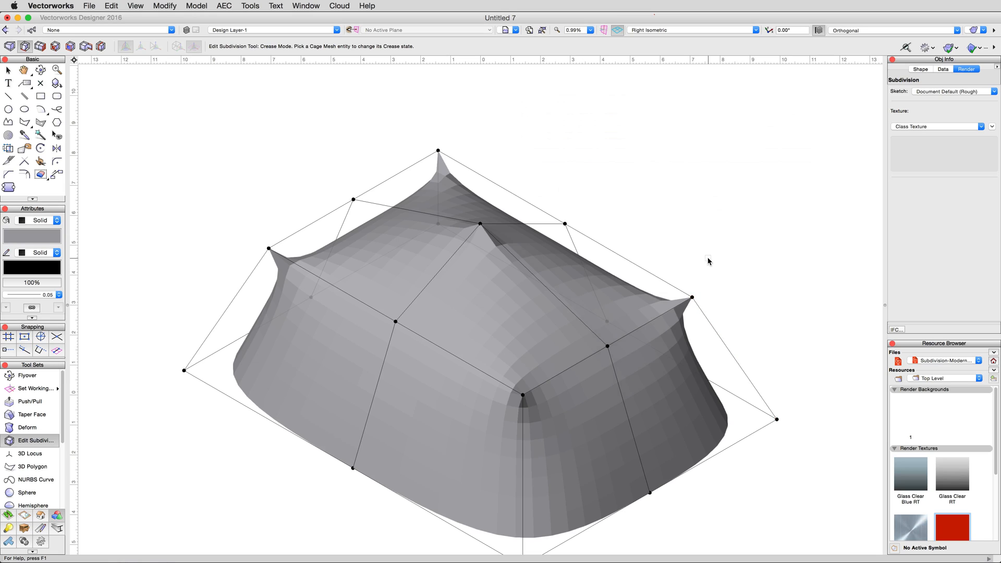
{"action": "mouse_move", "coordinate": [714, 259]}
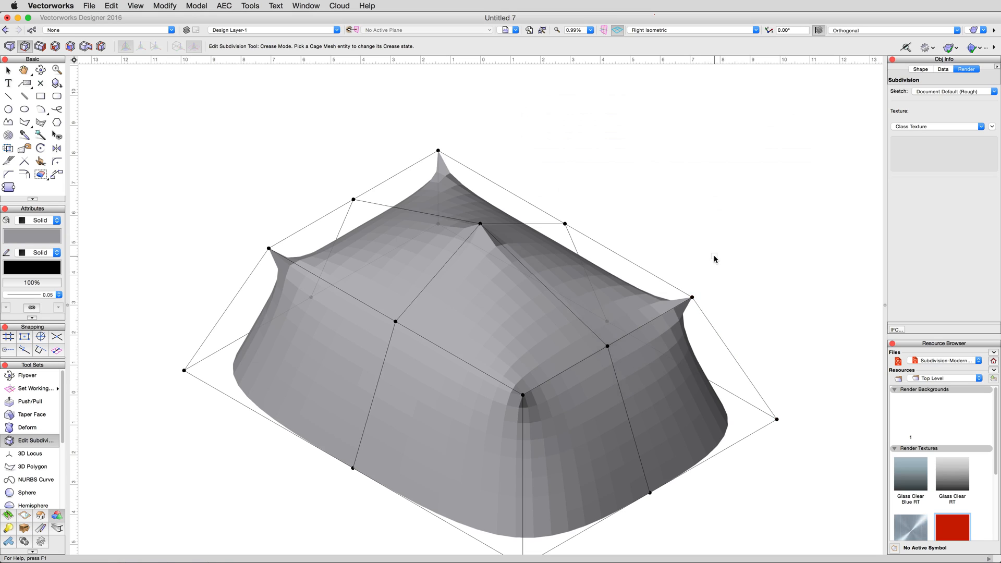
{"action": "mouse_move", "coordinate": [703, 250]}
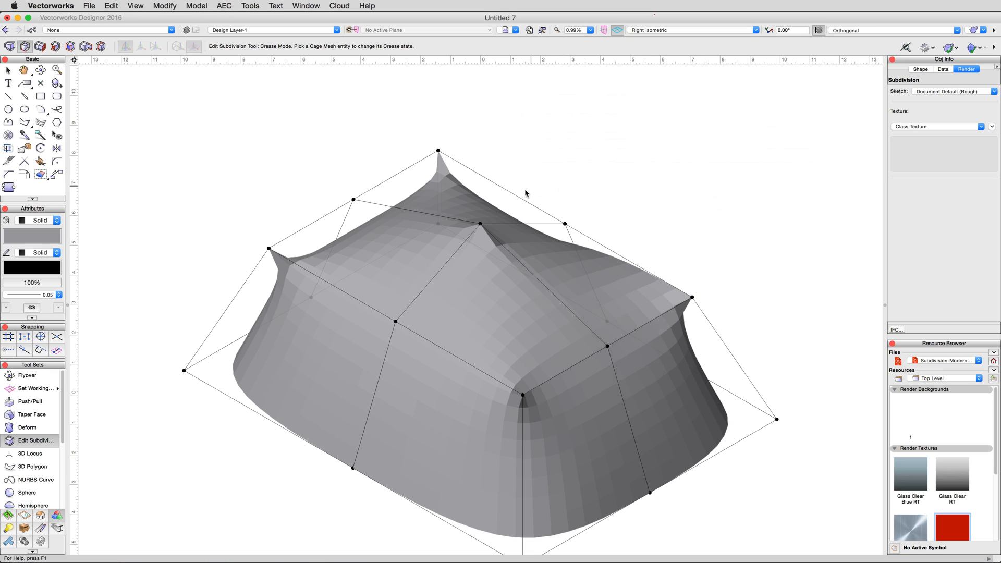
Crease each roof edge running up to the peak, plus the right corner and peak point.
{"action": "left_click", "coordinate": [393, 179]}
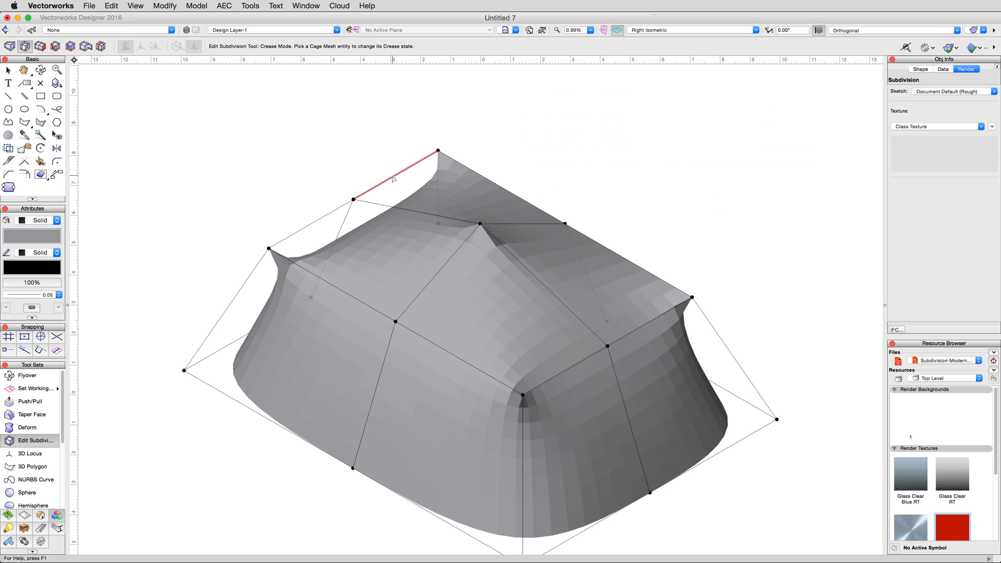
{"action": "left_click", "coordinate": [330, 282]}
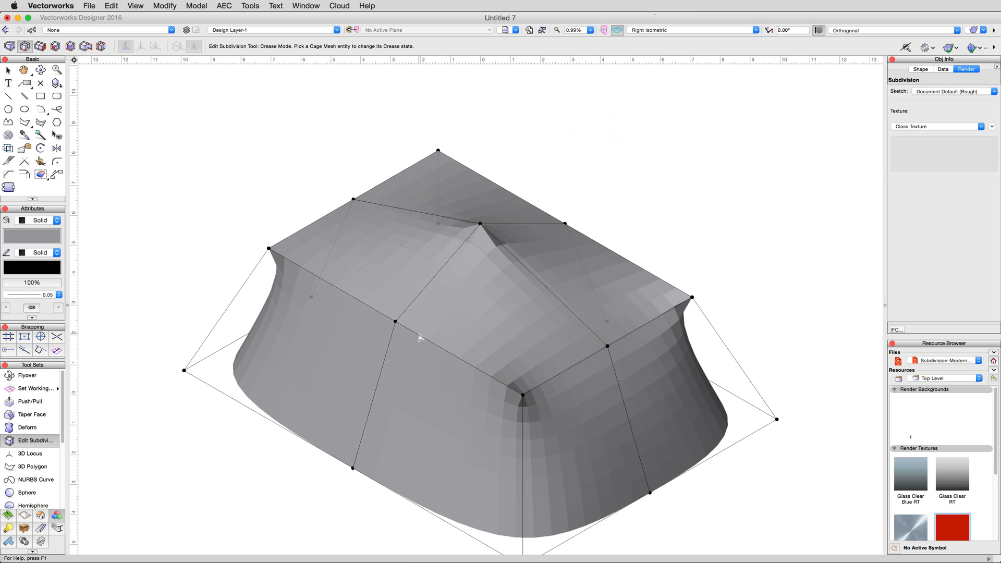
{"action": "left_click", "coordinate": [658, 319]}
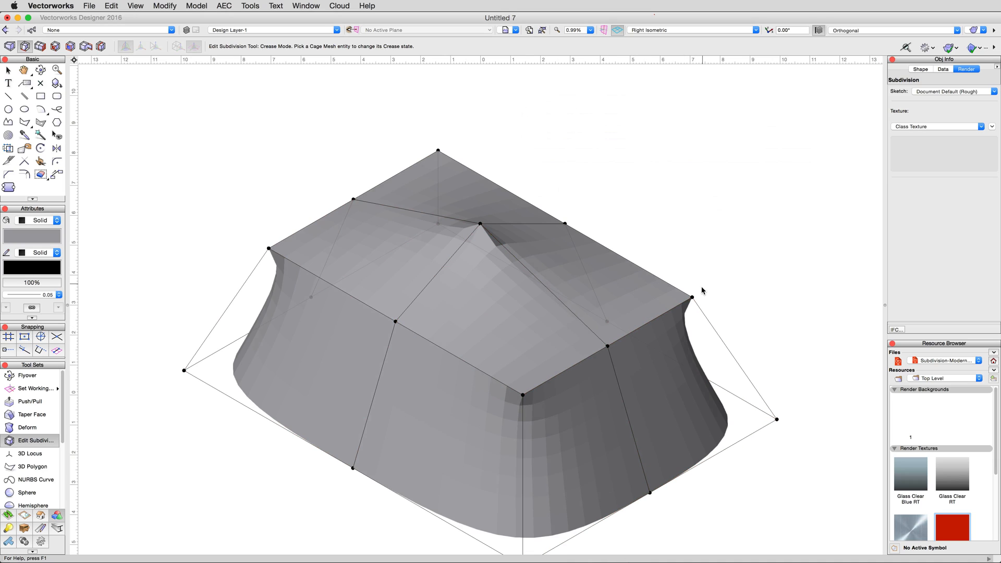
{"action": "left_click", "coordinate": [438, 152]}
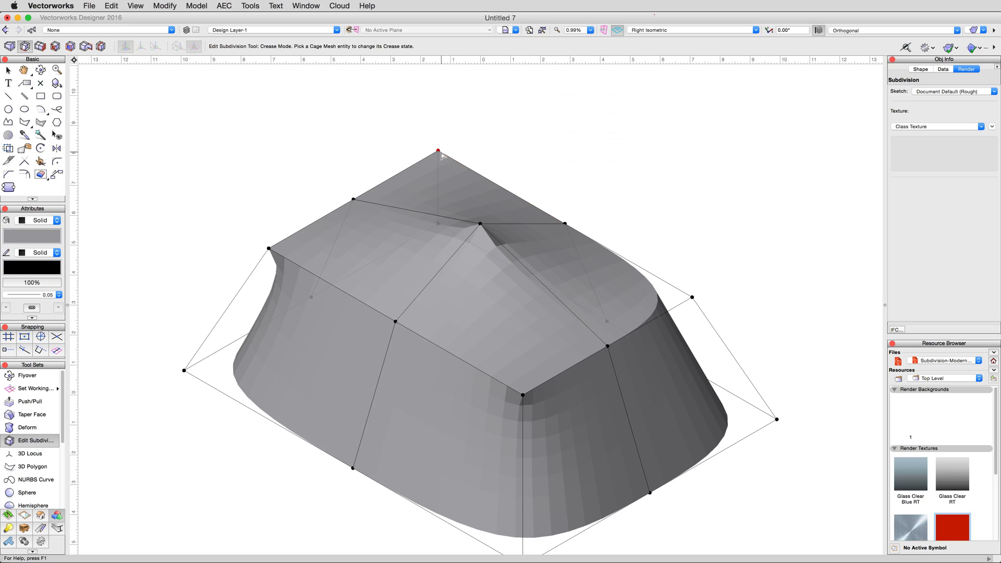
{"action": "left_click", "coordinate": [438, 152]}
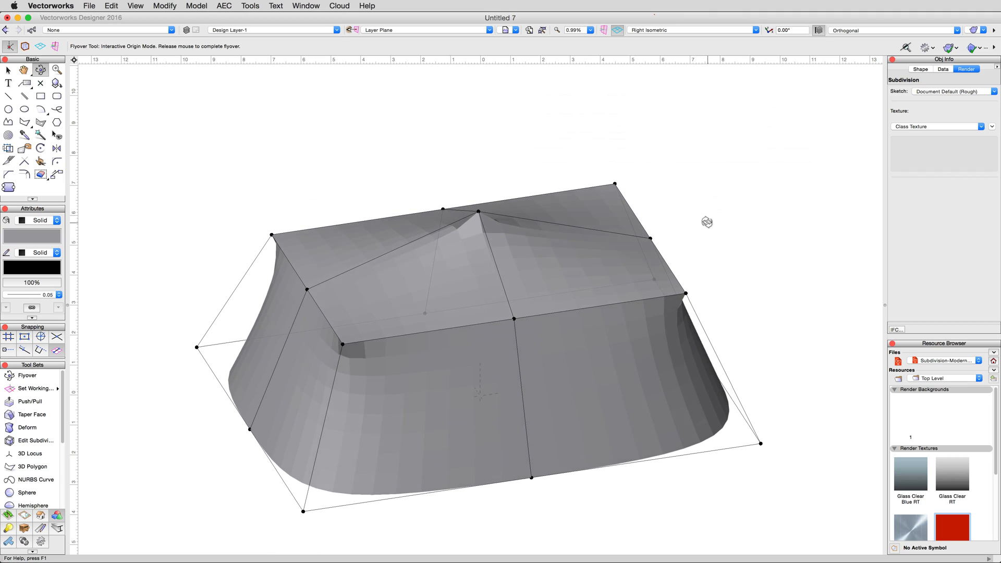
Orbit to a lower frontal angle and crease the tent's front bottom edge.
{"action": "left_click", "coordinate": [35, 440]}
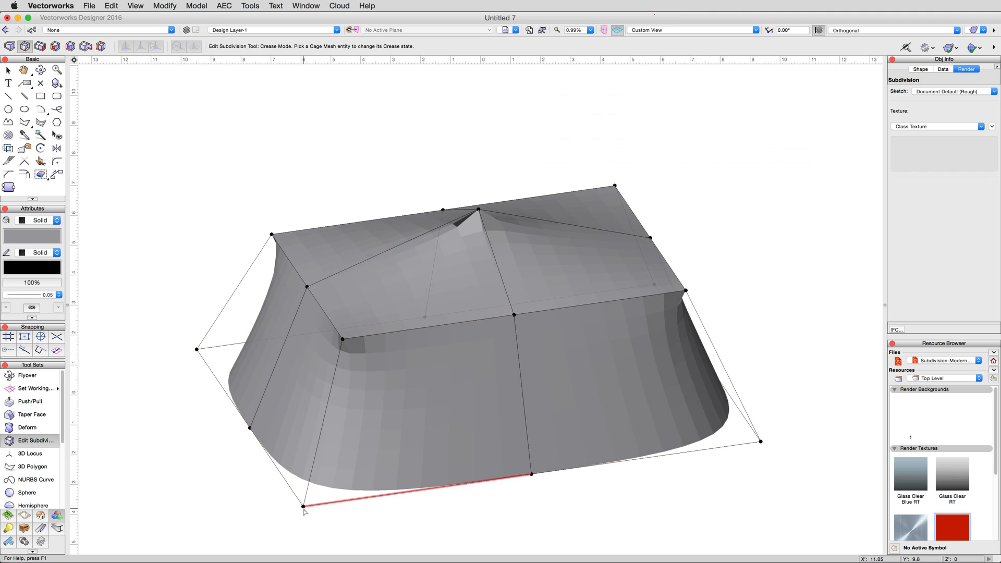
{"action": "left_click", "coordinate": [197, 350]}
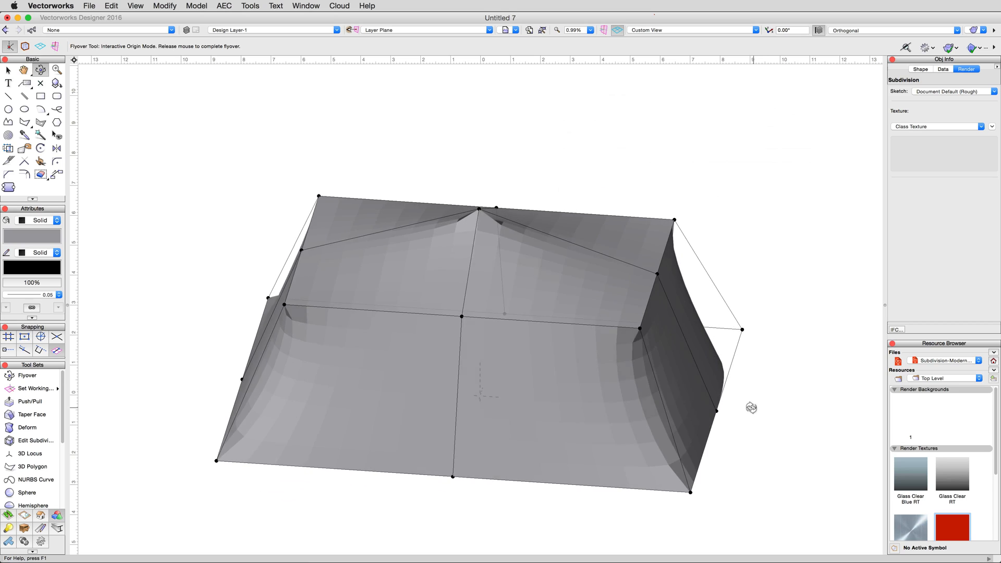
{"action": "left_click", "coordinate": [36, 441]}
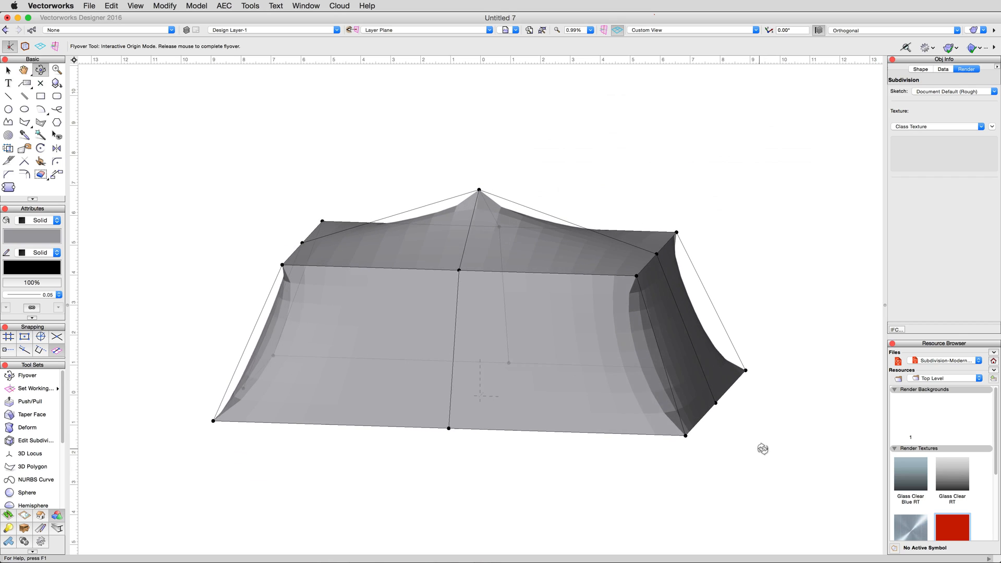
{"action": "left_click", "coordinate": [35, 440]}
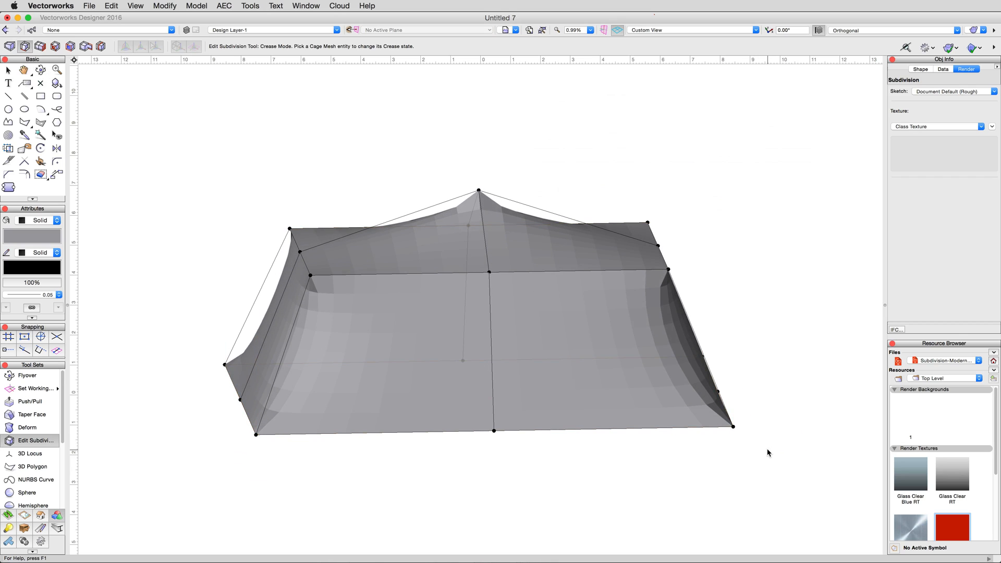
In Front view, add two horizontal edge splits across the side walls, then return to transform mode.
{"action": "left_click", "coordinate": [689, 29]}
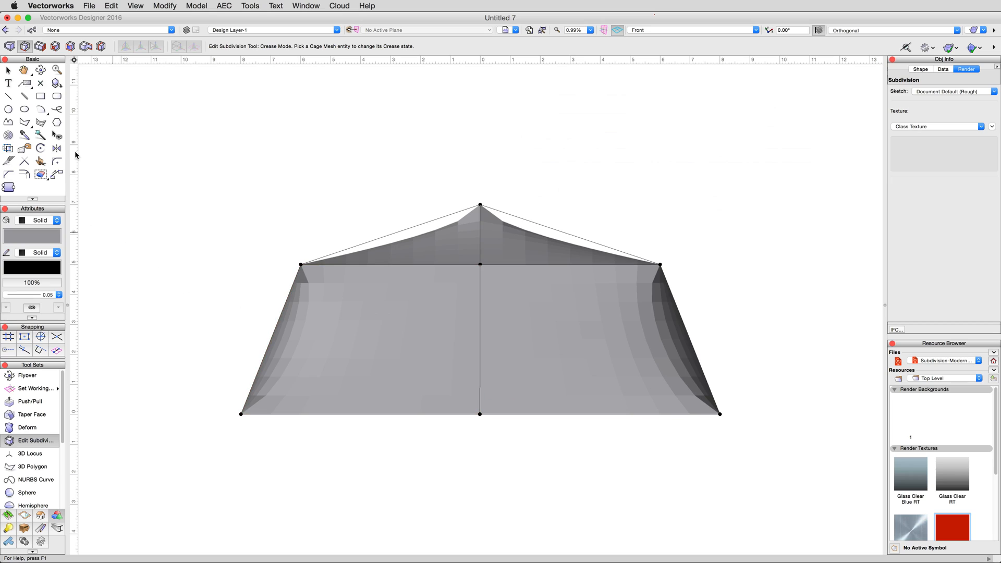
{"action": "left_click", "coordinate": [99, 46]}
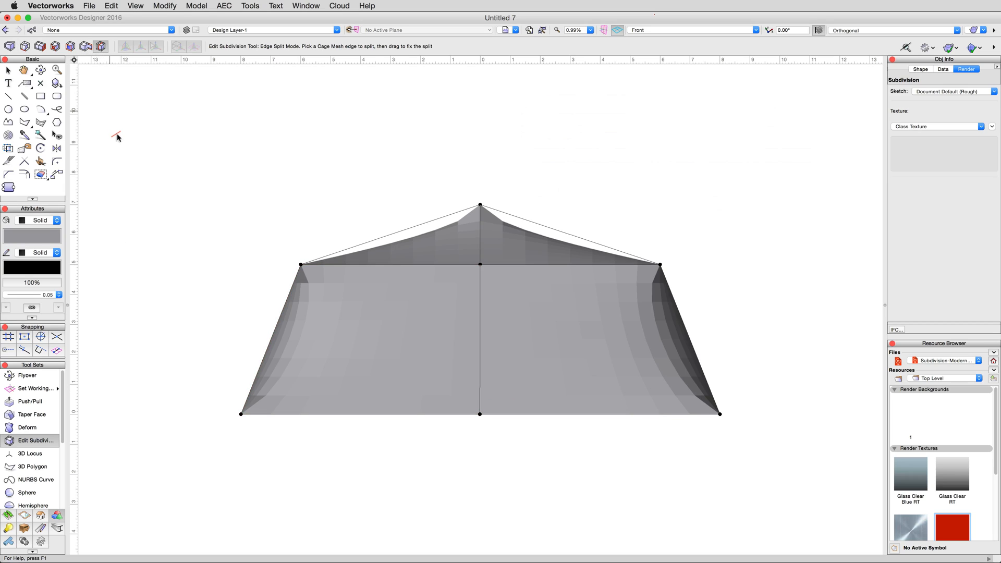
{"action": "mouse_move", "coordinate": [271, 339]}
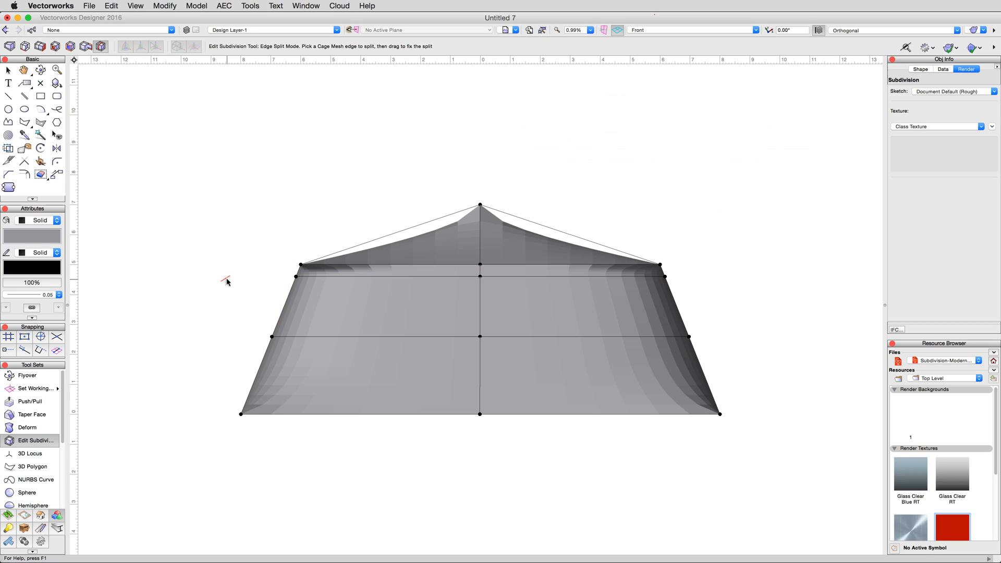
{"action": "left_click", "coordinate": [125, 46]}
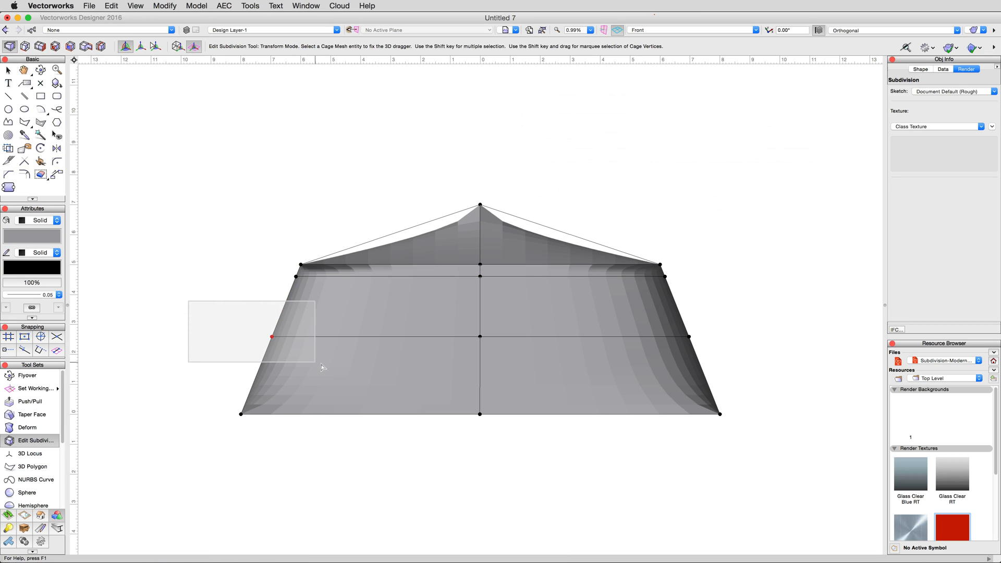
Select the left side's middle cage vertices and drag them inward to bow the wall.
{"action": "left_click", "coordinate": [271, 337]}
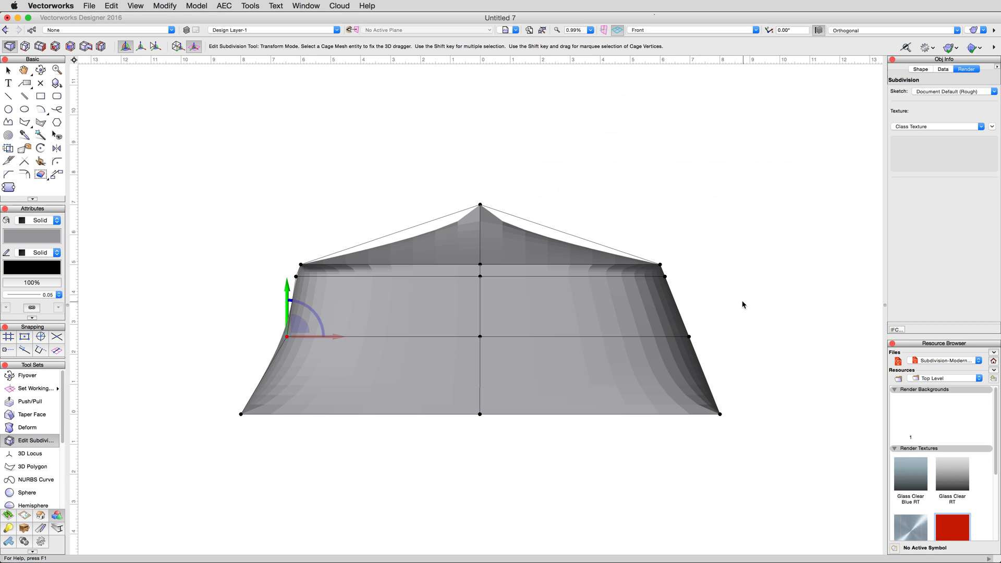
{"action": "left_click", "coordinate": [689, 337]}
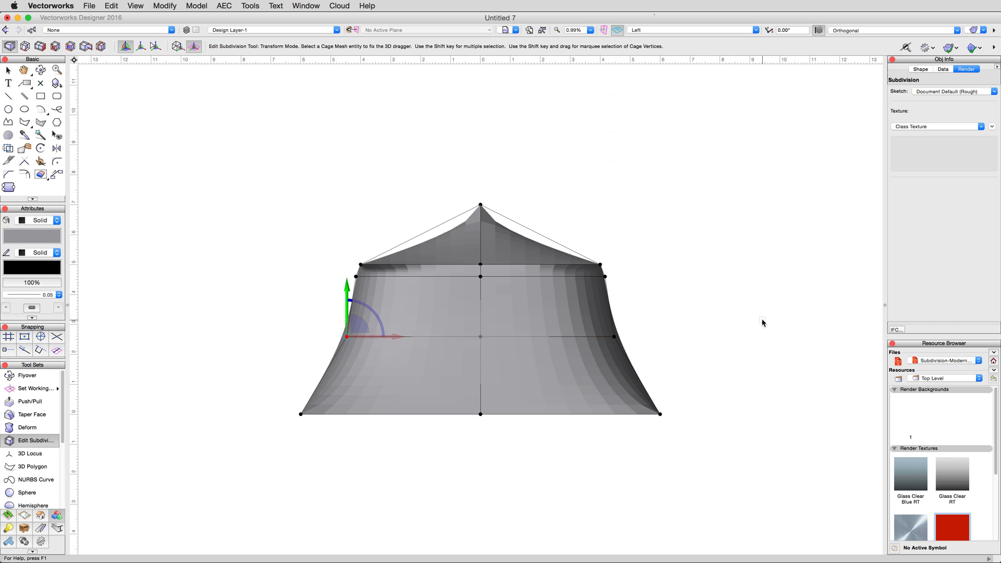
Return to Front view and marquee-select the upper left eave vertices.
{"action": "left_click", "coordinate": [690, 29]}
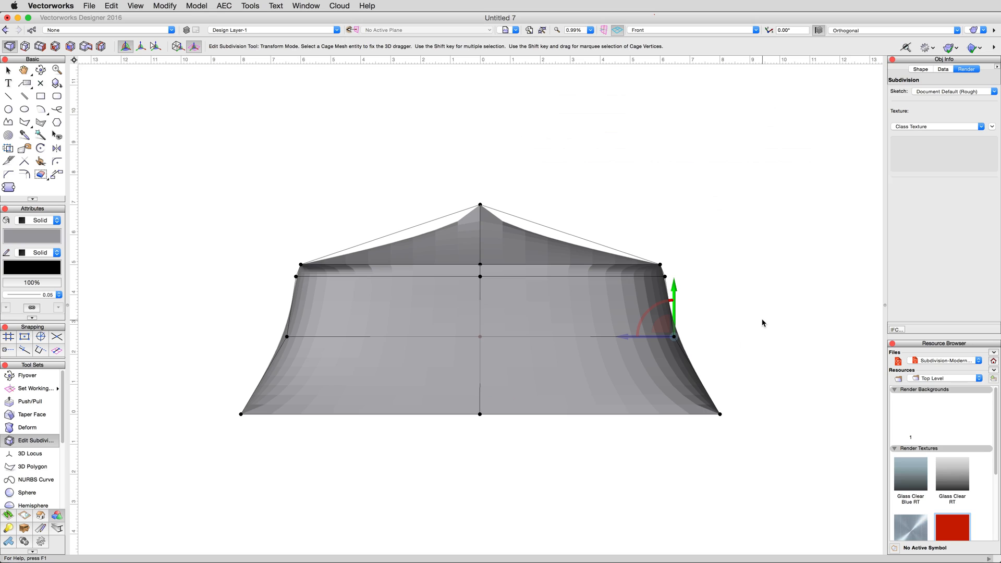
{"action": "mouse_move", "coordinate": [276, 248]}
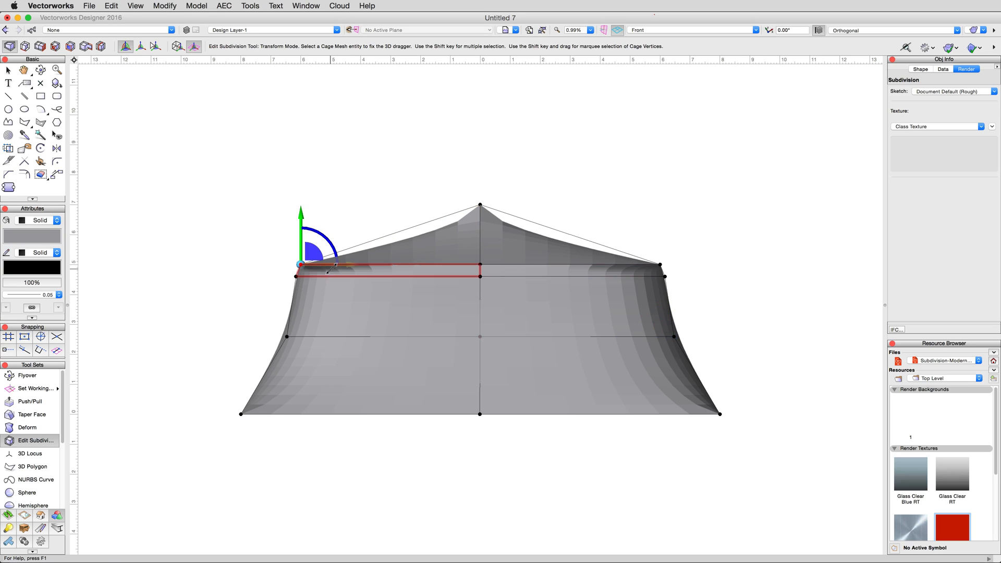
{"action": "left_click_drag", "start_coordinate": [300, 264], "coordinate": [315, 264]}
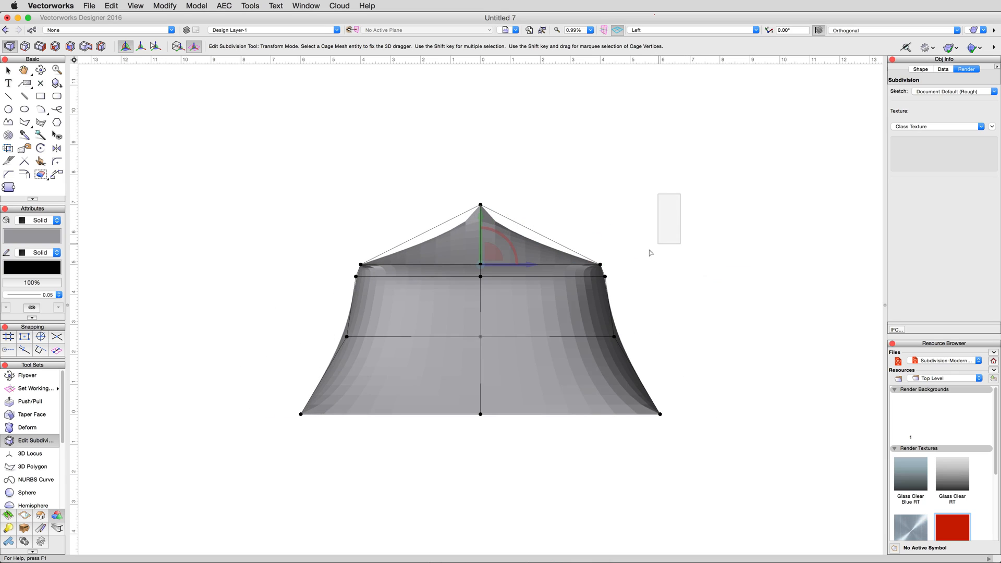
In Left view, move the upper right eave vertex inward by -0.5 along the red axis.
{"action": "left_click", "coordinate": [599, 265]}
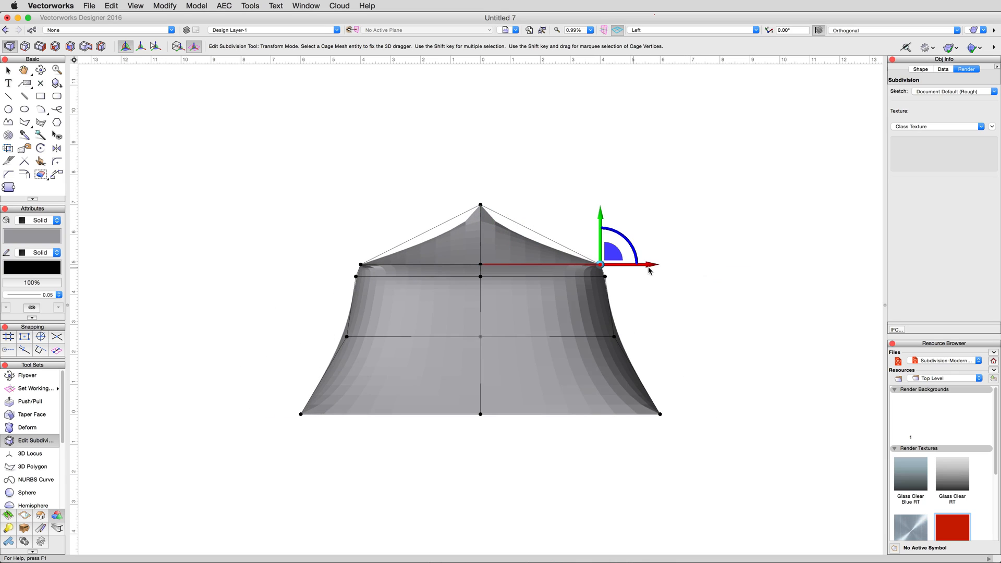
{"action": "left_click_drag", "start_coordinate": [600, 263], "coordinate": [584, 264]}
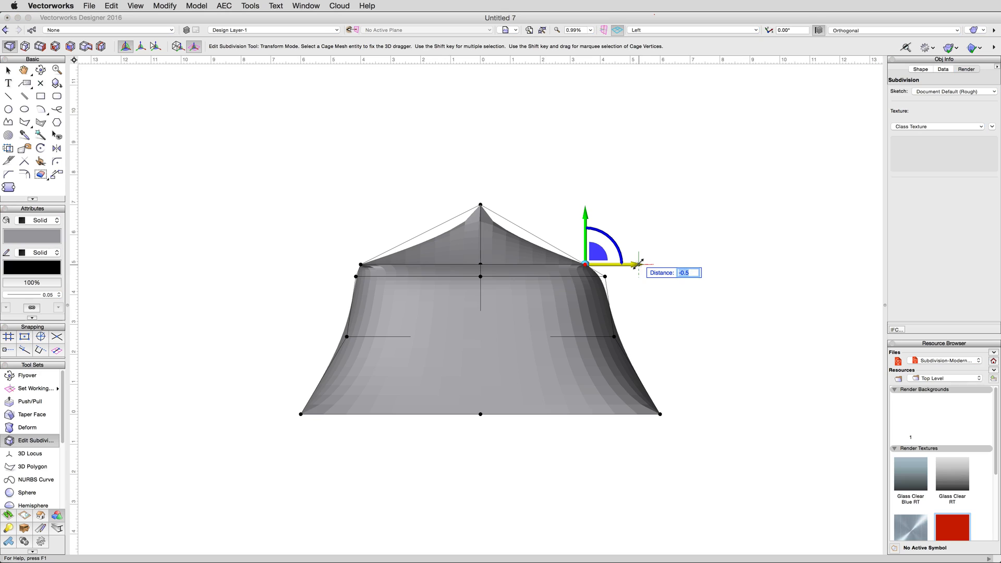